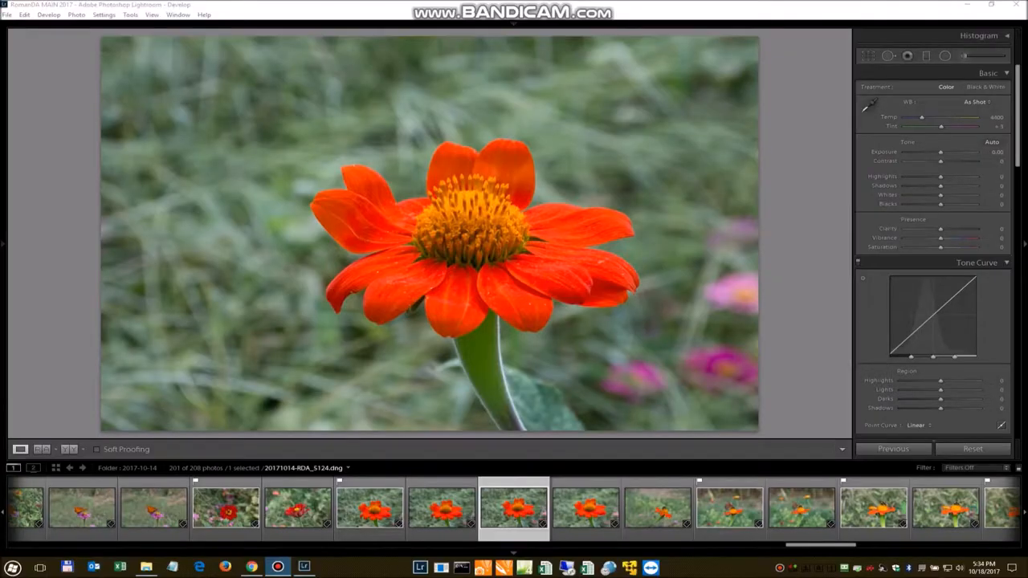
# Step: Browse the flower photos and send the second bee-on-flower shot to Photoshop CC 2017
pyautogui.click(442, 508)
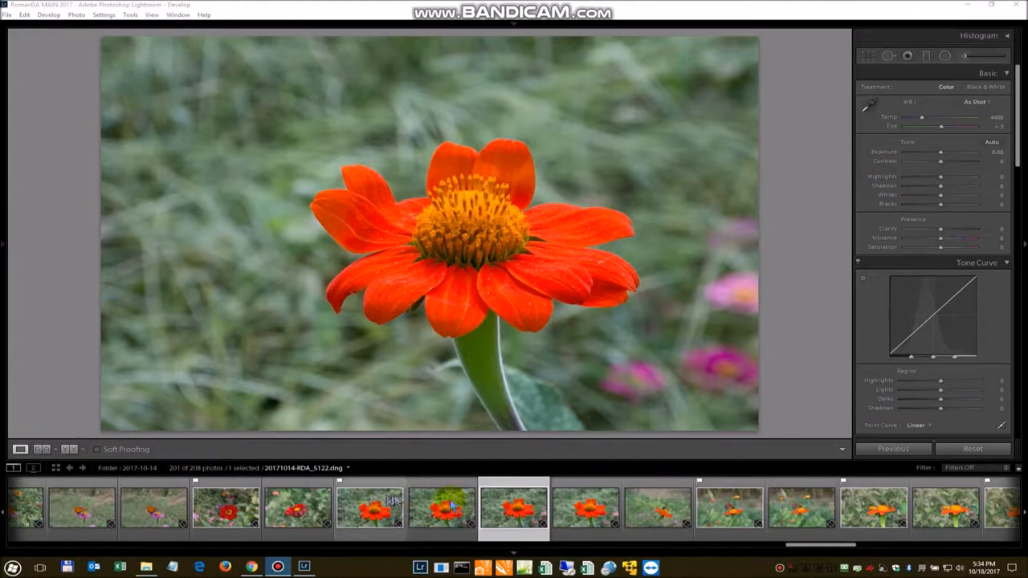
pyautogui.click(514, 509)
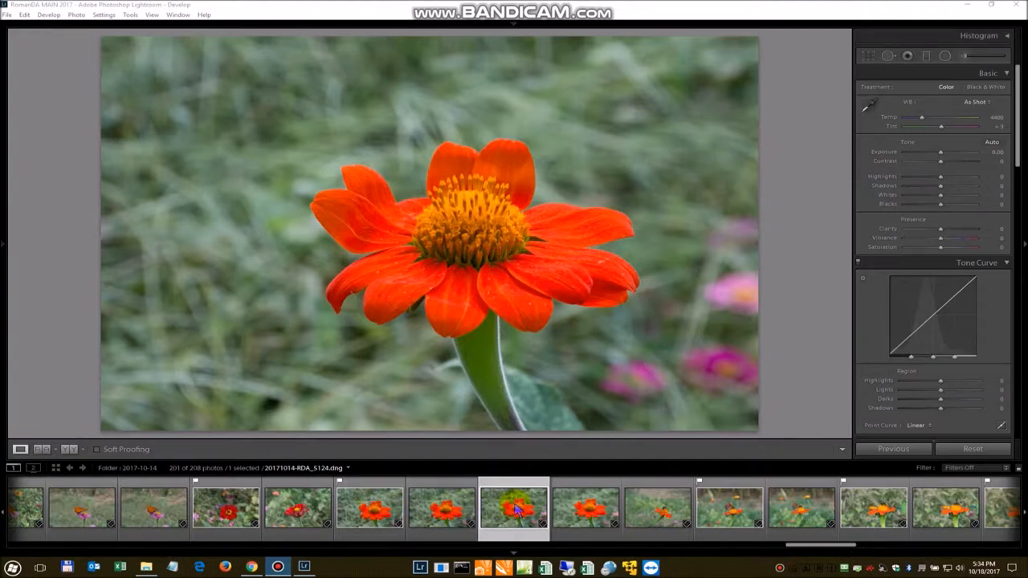
pyautogui.click(299, 507)
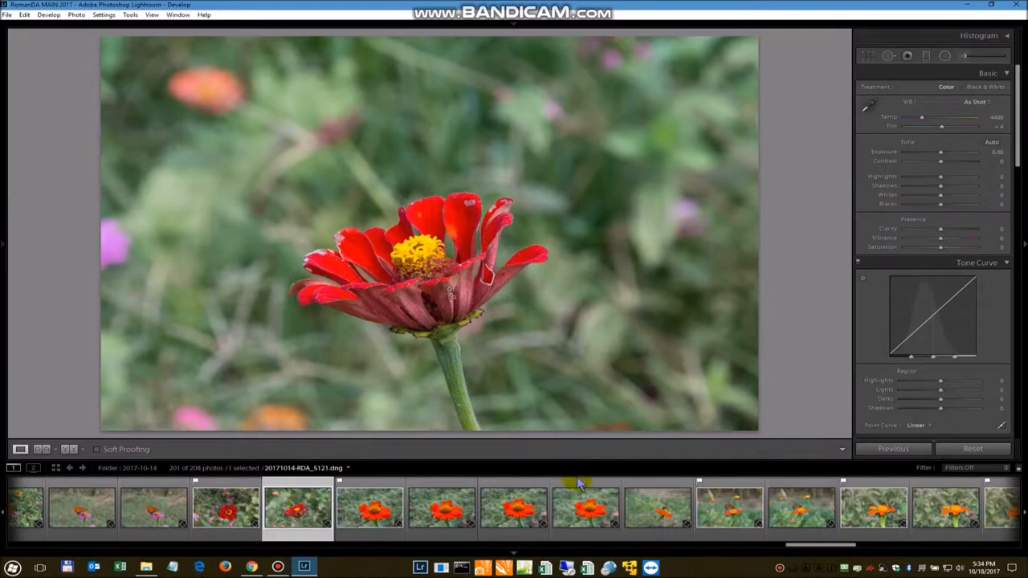
pyautogui.click(513, 506)
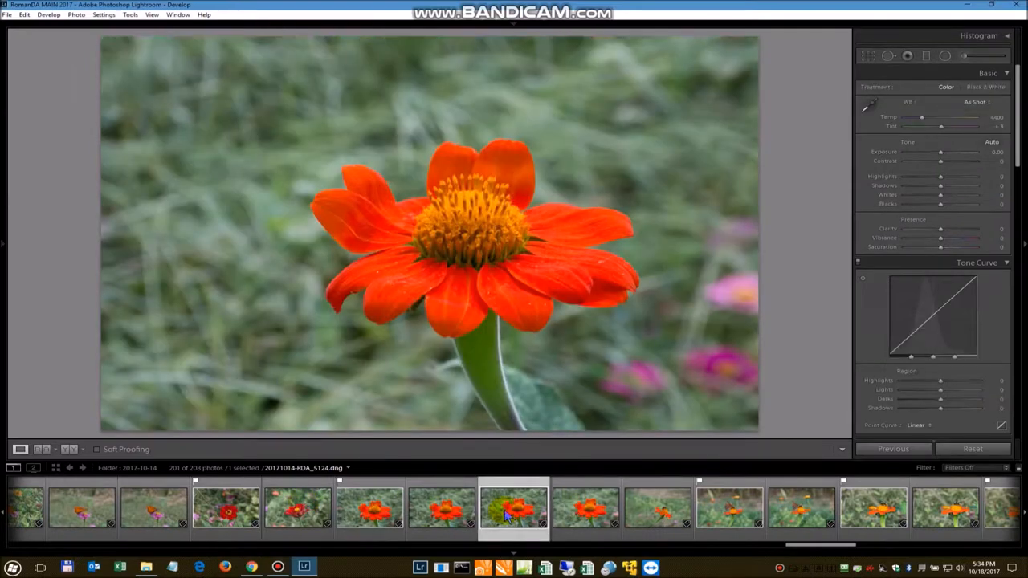
pyautogui.click(874, 508)
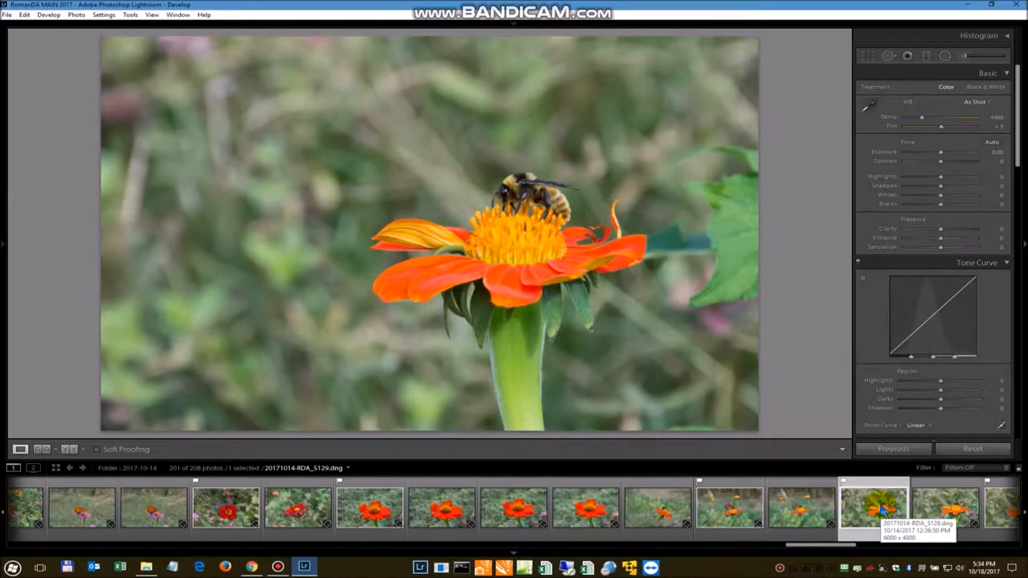
pyautogui.click(944, 506)
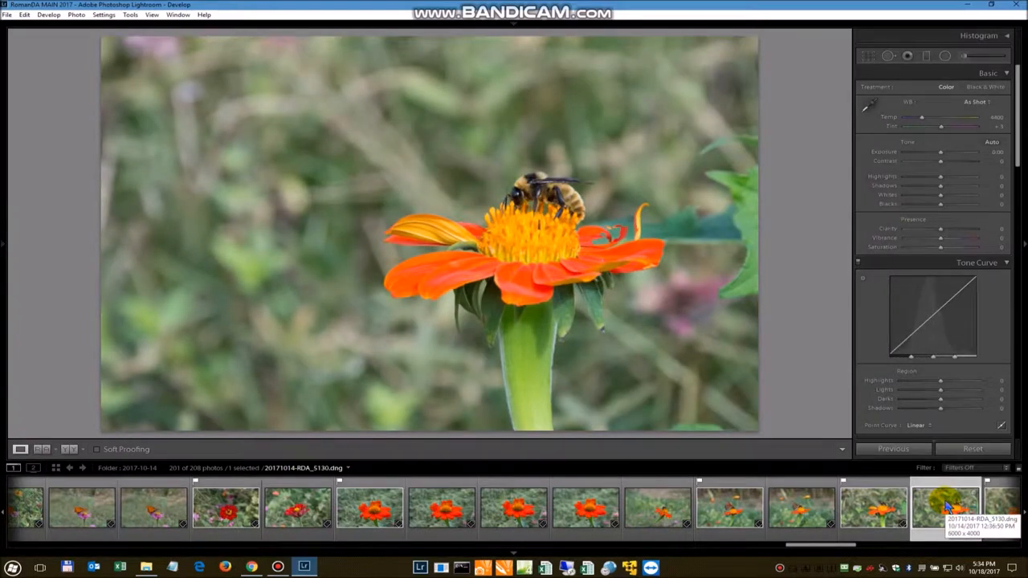
pyautogui.moveTo(16, 357)
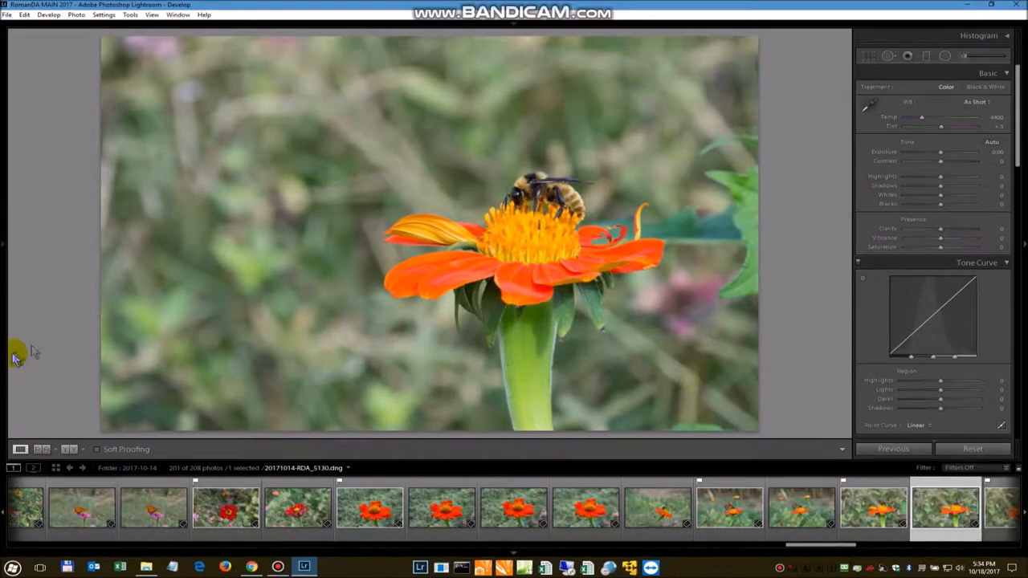
pyautogui.rightClick(945, 506)
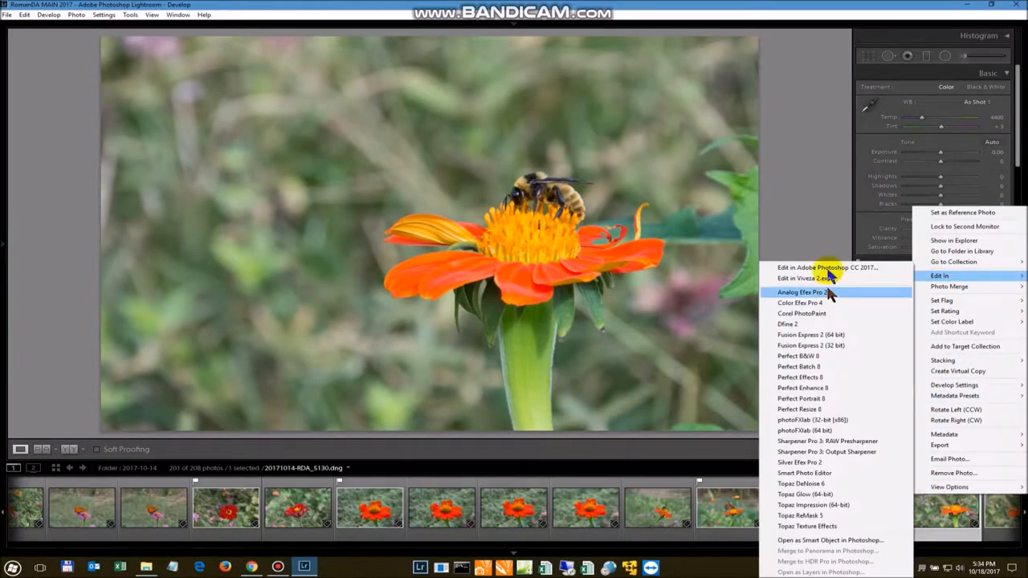
pyautogui.moveTo(827, 273)
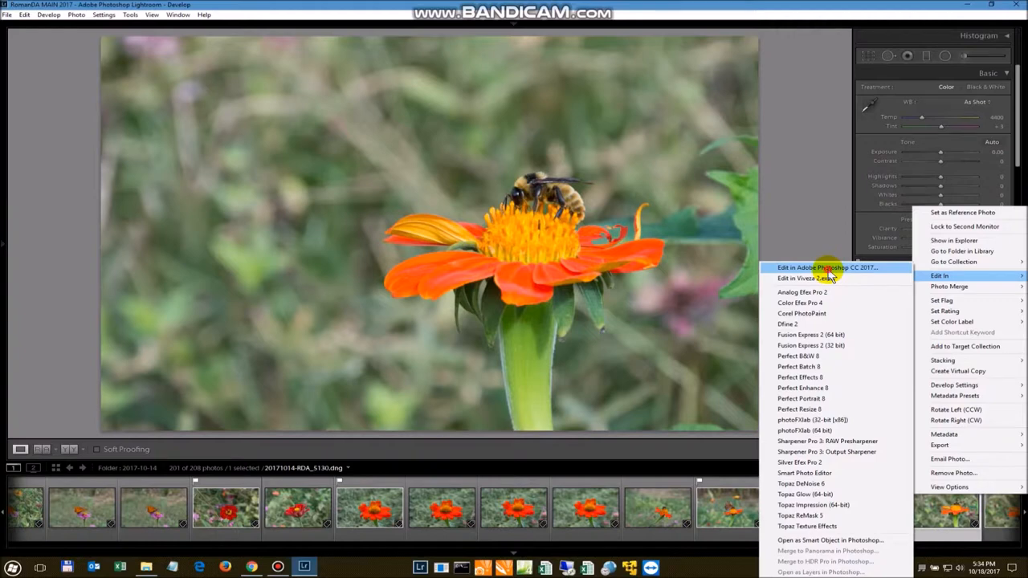
pyautogui.click(827, 267)
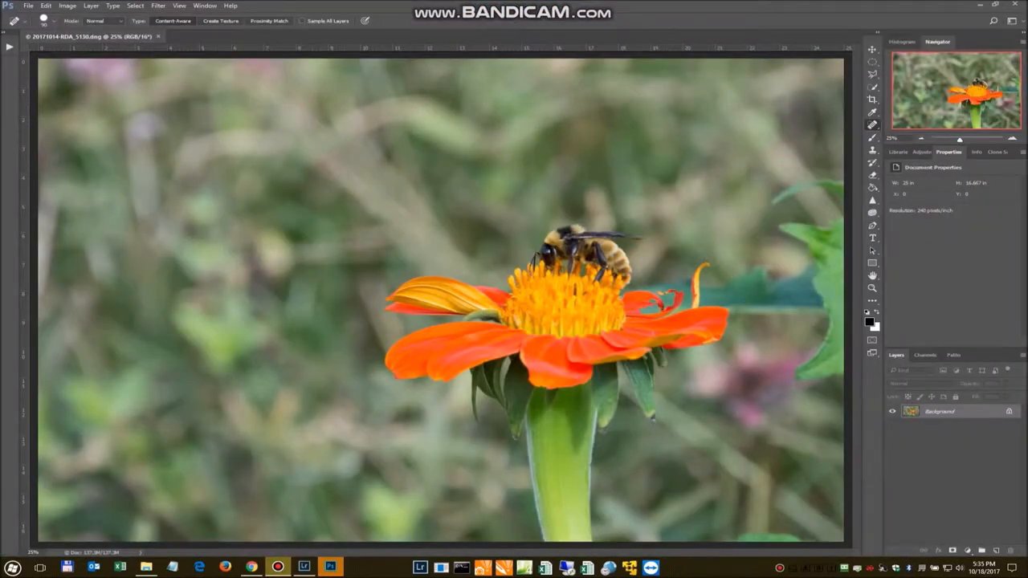
pyautogui.moveTo(783, 212)
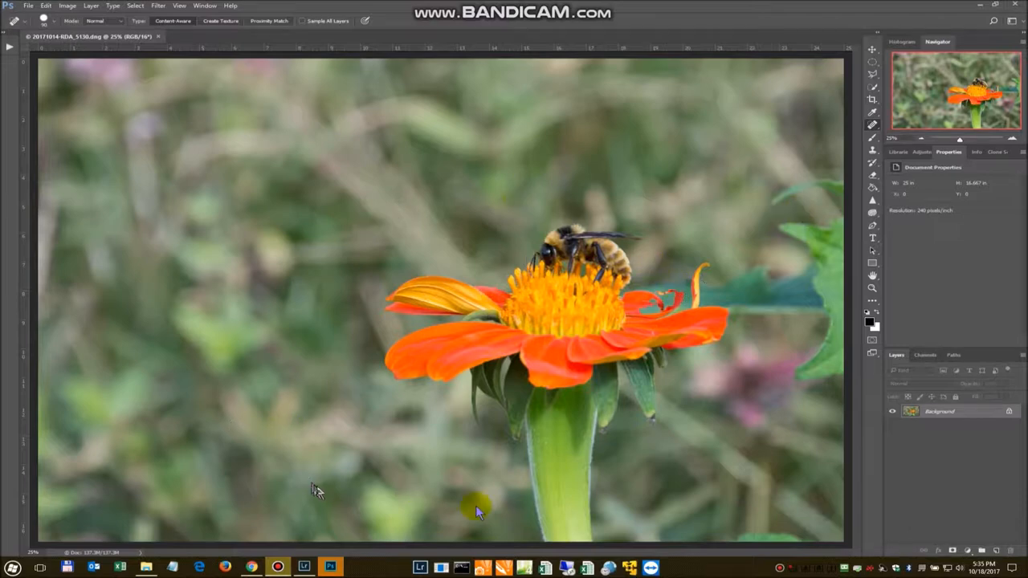
pyautogui.moveTo(582, 369)
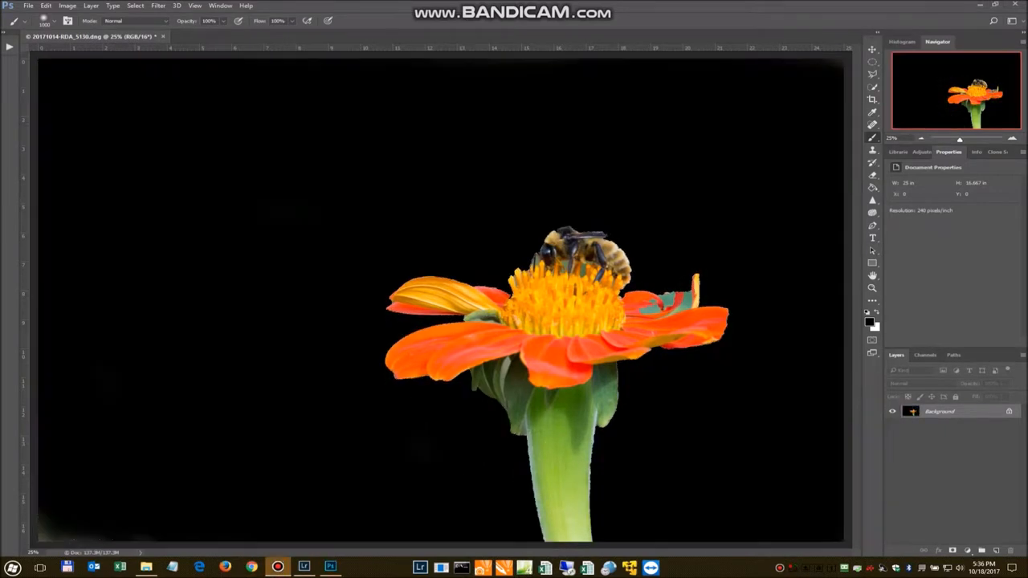
pyautogui.moveTo(522, 236)
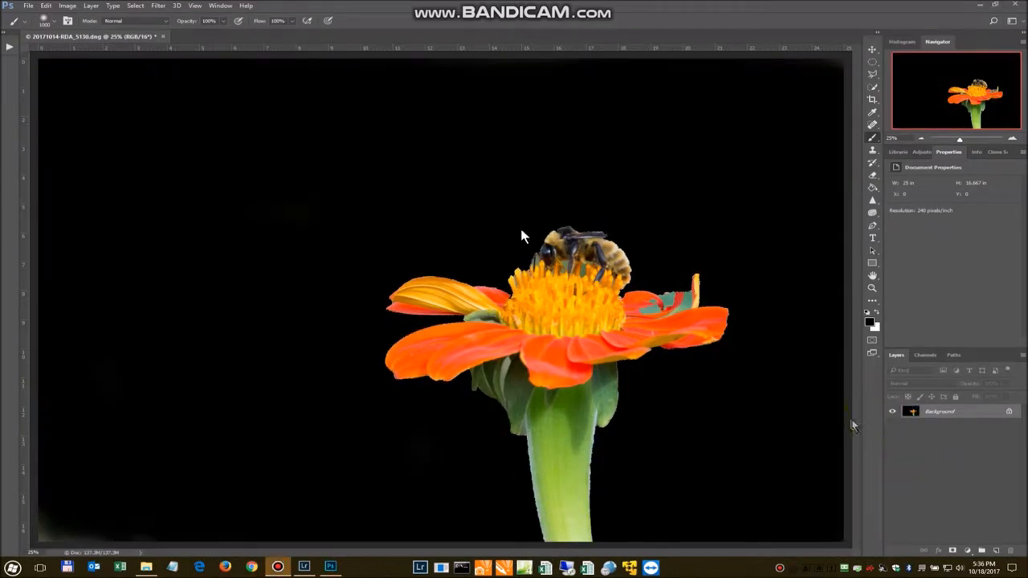
# Step: Clear the selection around the flower and brush over the area near the right petal
pyautogui.click(135, 6)
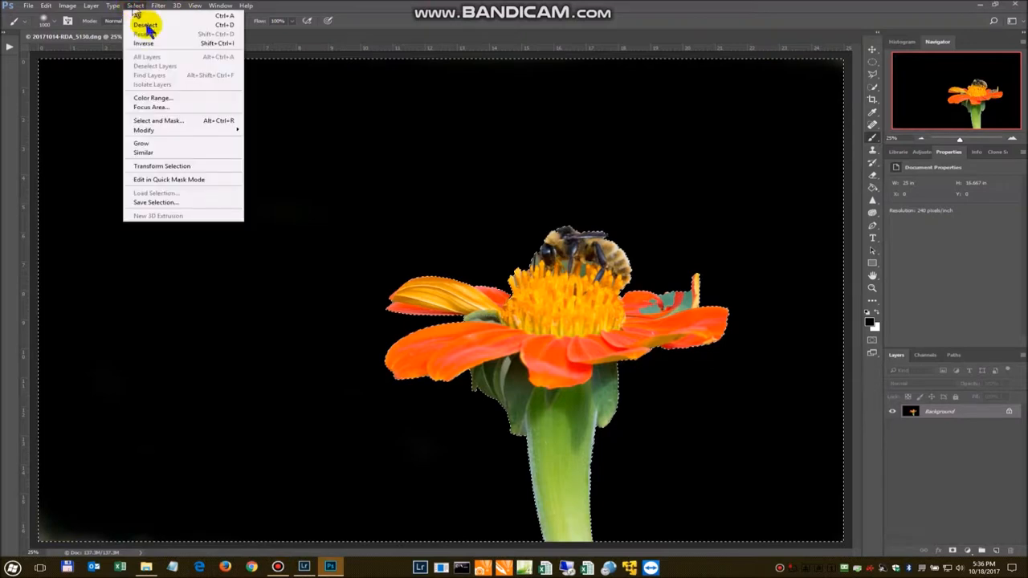
pyautogui.click(145, 25)
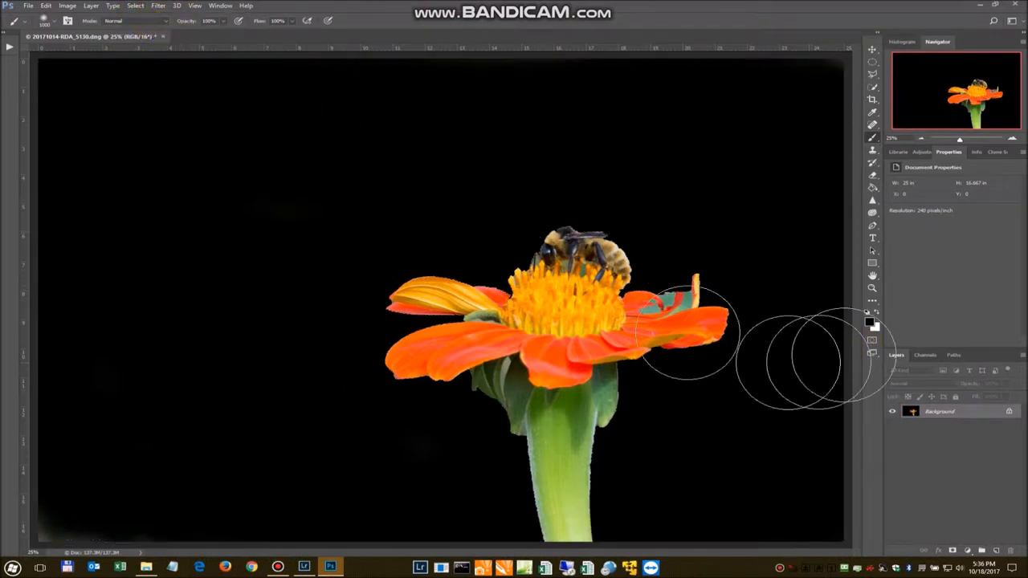
pyautogui.moveTo(803, 354); pyautogui.dragTo(618, 257)
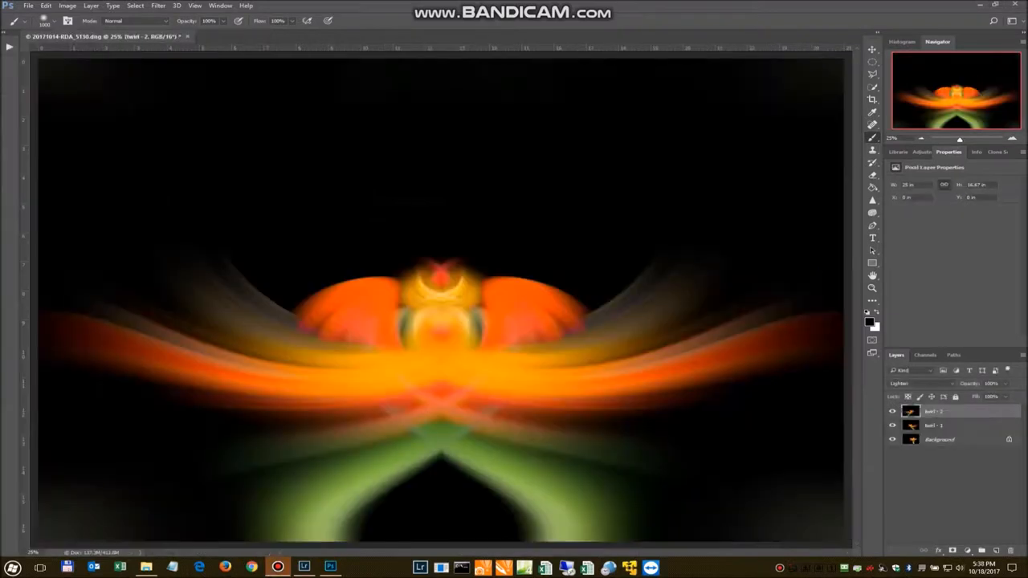
pyautogui.moveTo(542, 470)
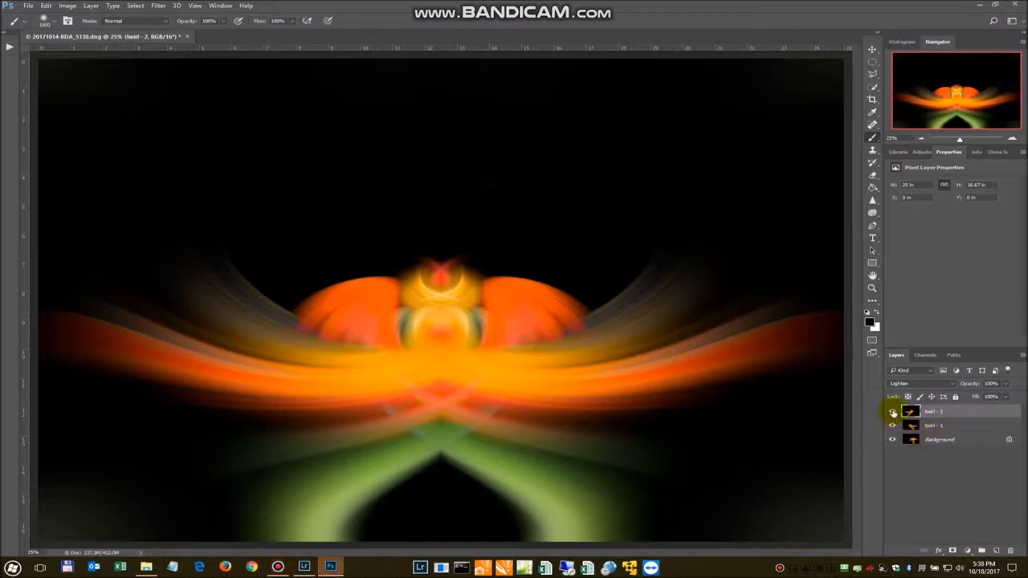
# Step: Select twirl - 1 and twirl - 2 and duplicate both layers
pyautogui.click(892, 412)
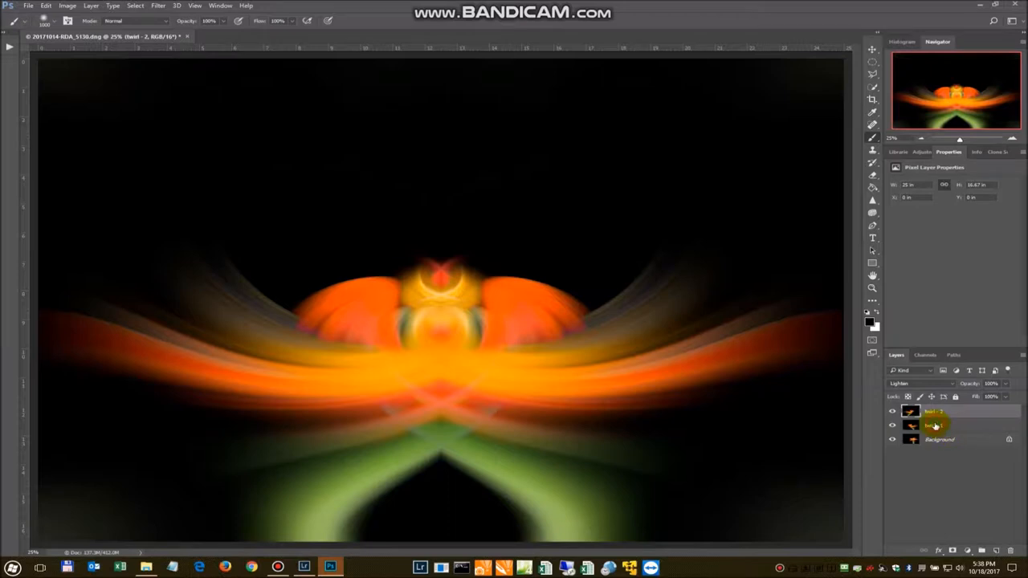
pyautogui.rightClick(934, 424)
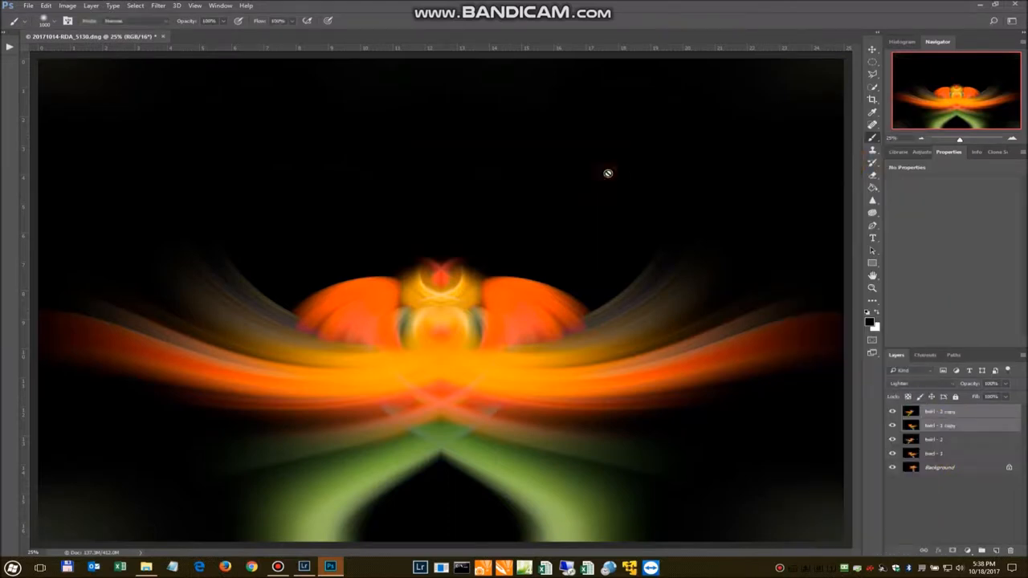
# Step: Rotate the copied twirl layers a quarter turn with Free Transform
pyautogui.click(911, 384)
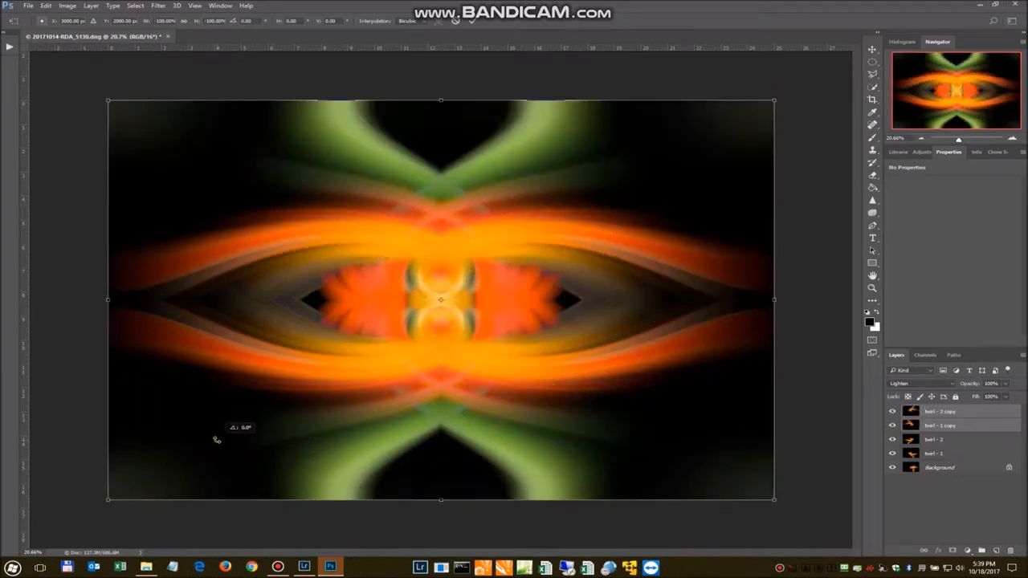
pyautogui.moveTo(217, 439); pyautogui.dragTo(148, 394)
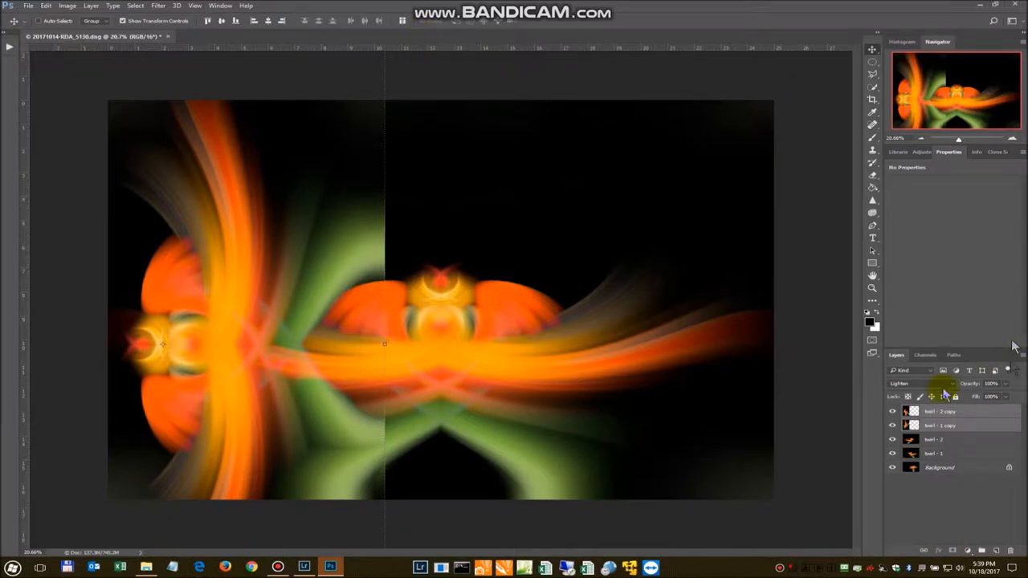
# Step: Merge the two copied twirl layers into one and set its blend mode to Lighten
pyautogui.click(940, 411)
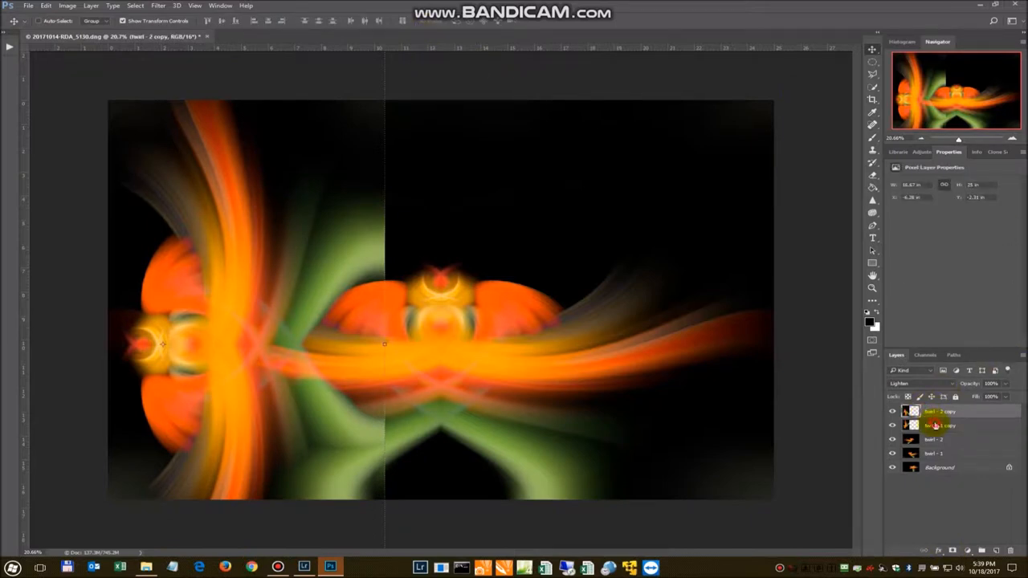
pyautogui.rightClick(934, 425)
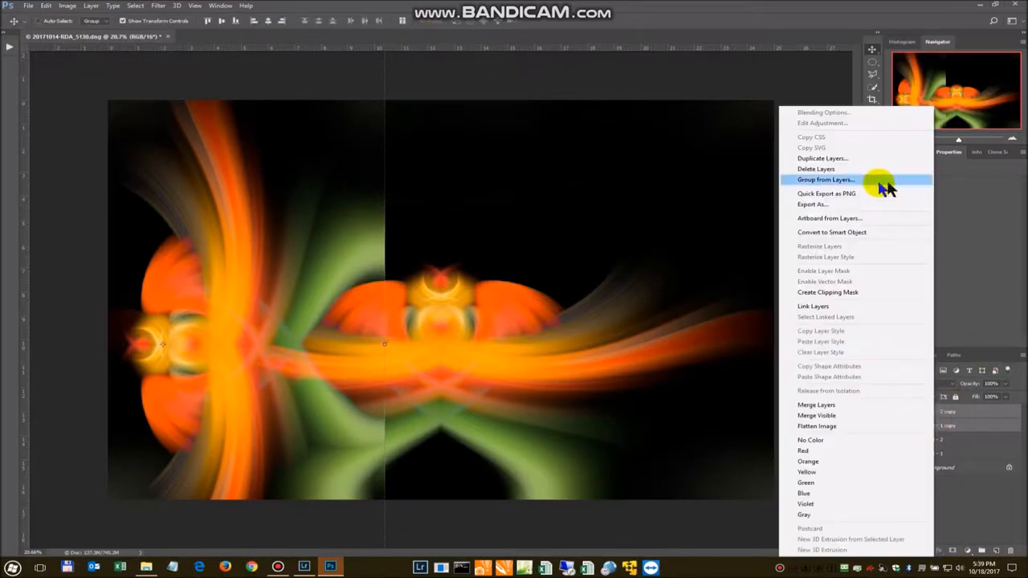
pyautogui.moveTo(840, 399)
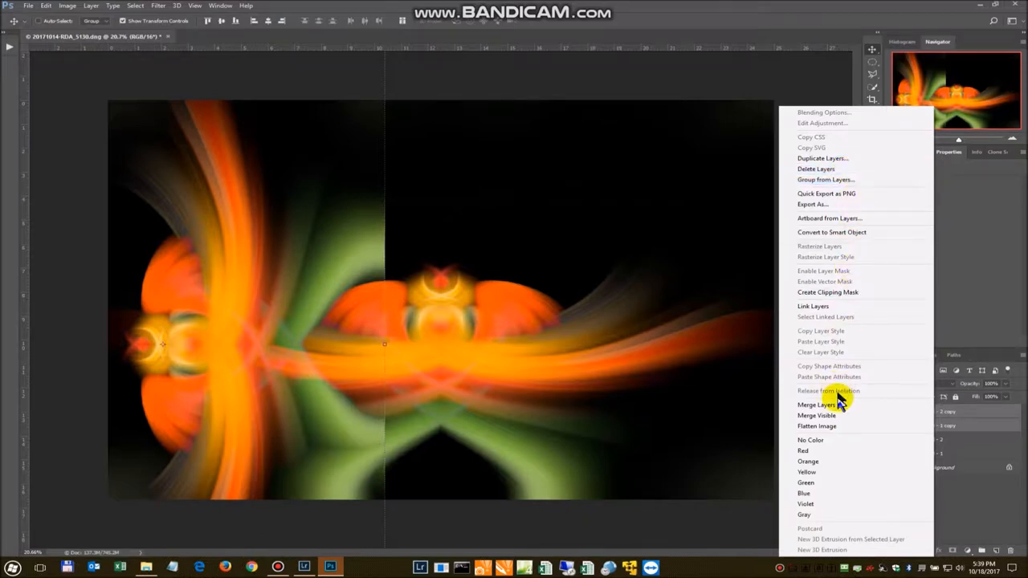
pyautogui.click(816, 404)
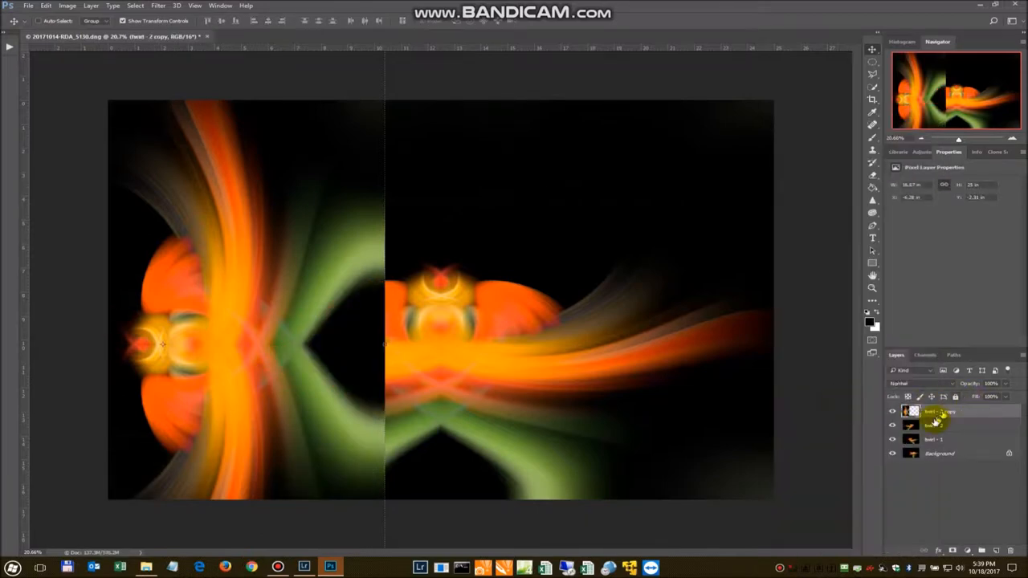
pyautogui.click(919, 383)
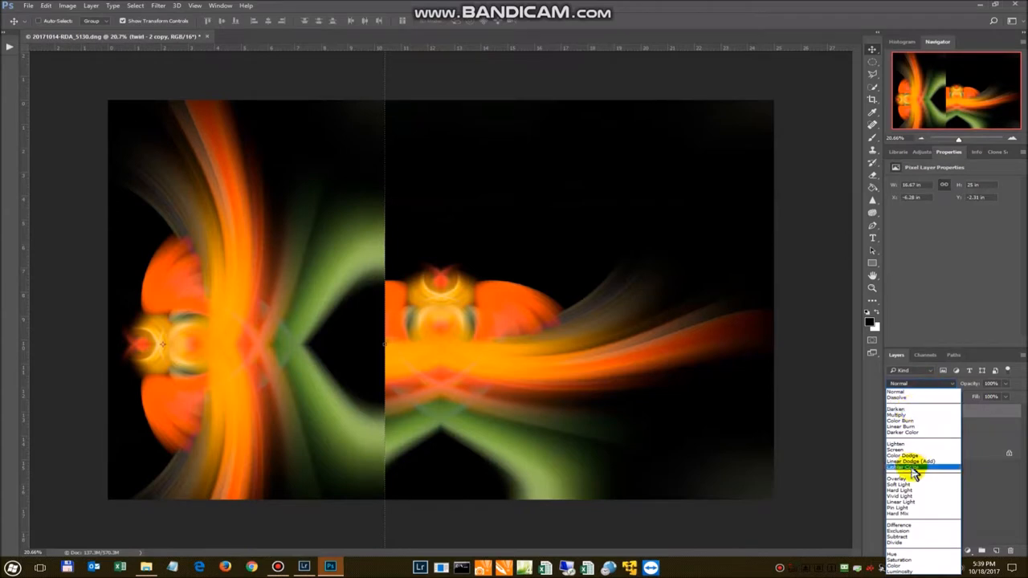
pyautogui.click(895, 444)
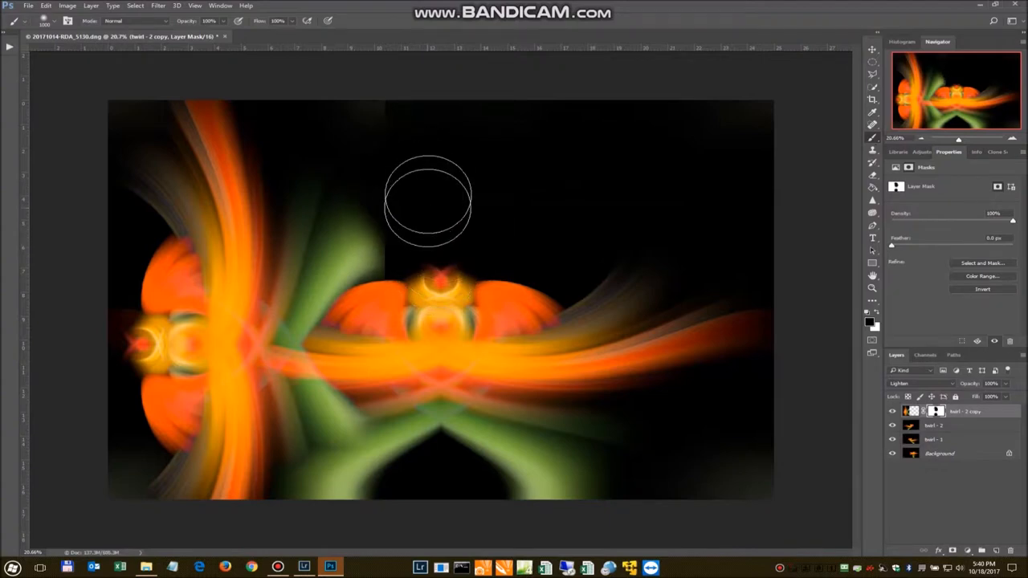
pyautogui.moveTo(399, 218)
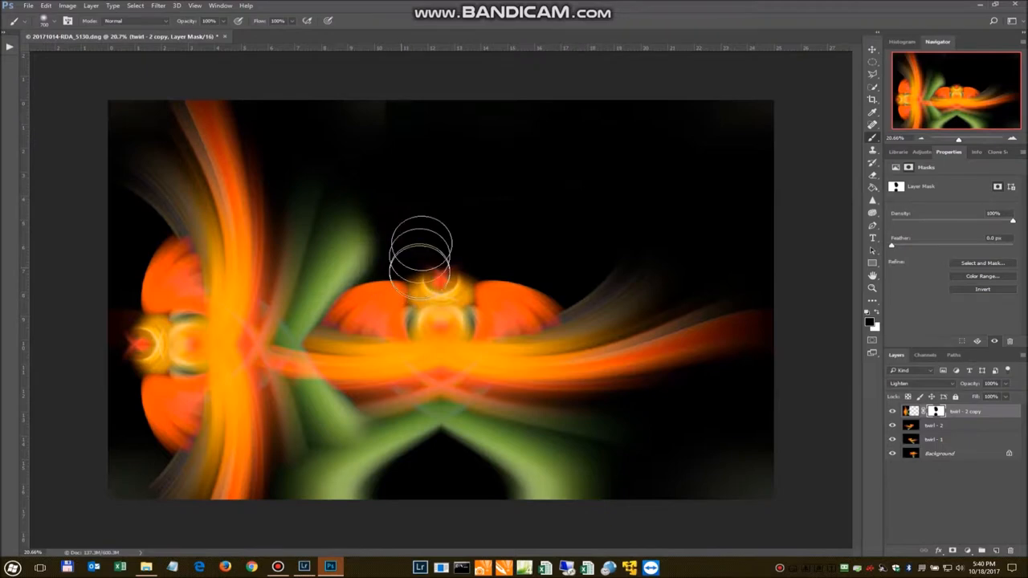
pyautogui.moveTo(333, 76)
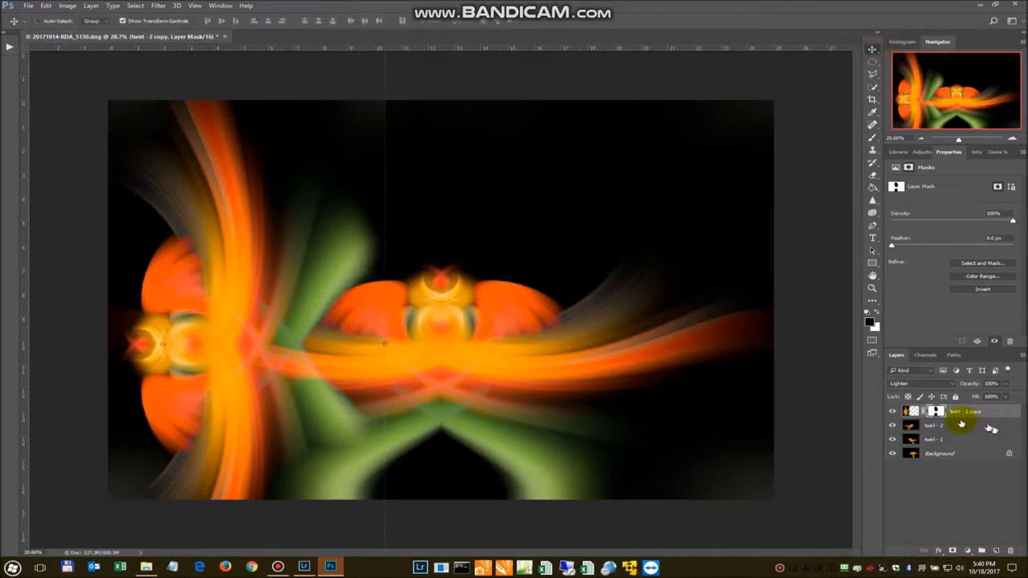
# Step: Duplicate the twirl - 2 copy layer and flip it horizontally
pyautogui.rightClick(964, 412)
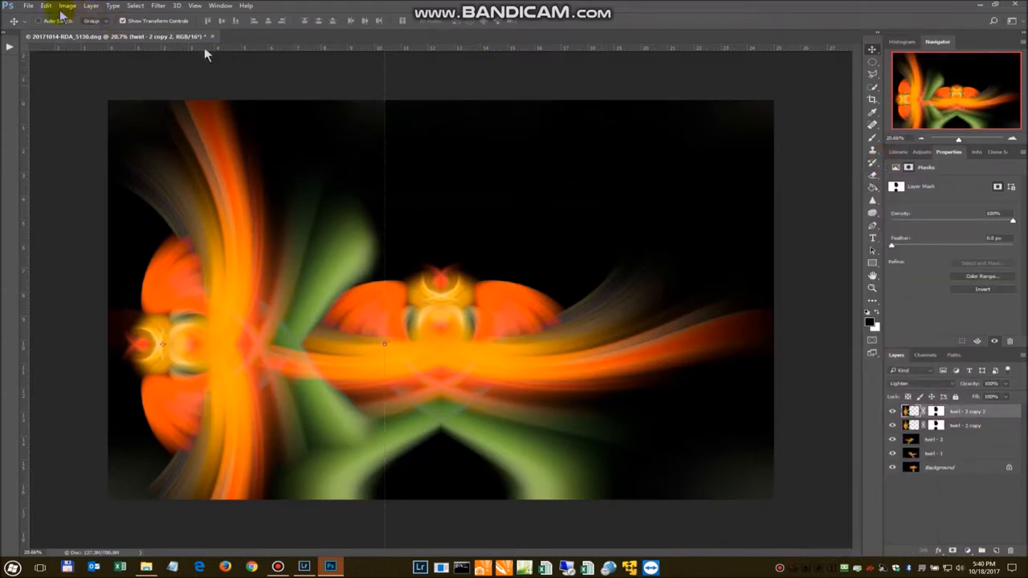
pyautogui.click(46, 6)
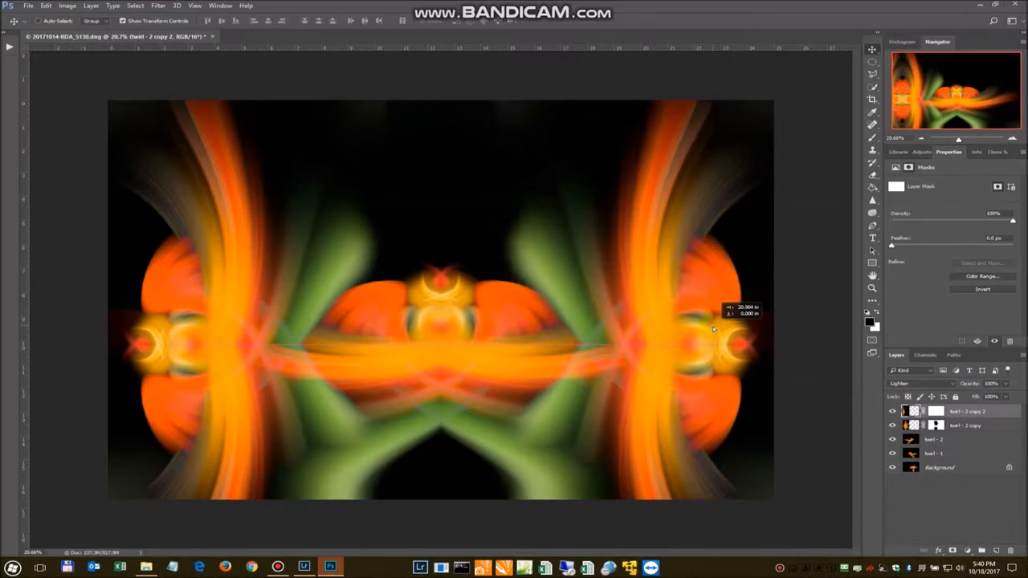
pyautogui.moveTo(715, 332)
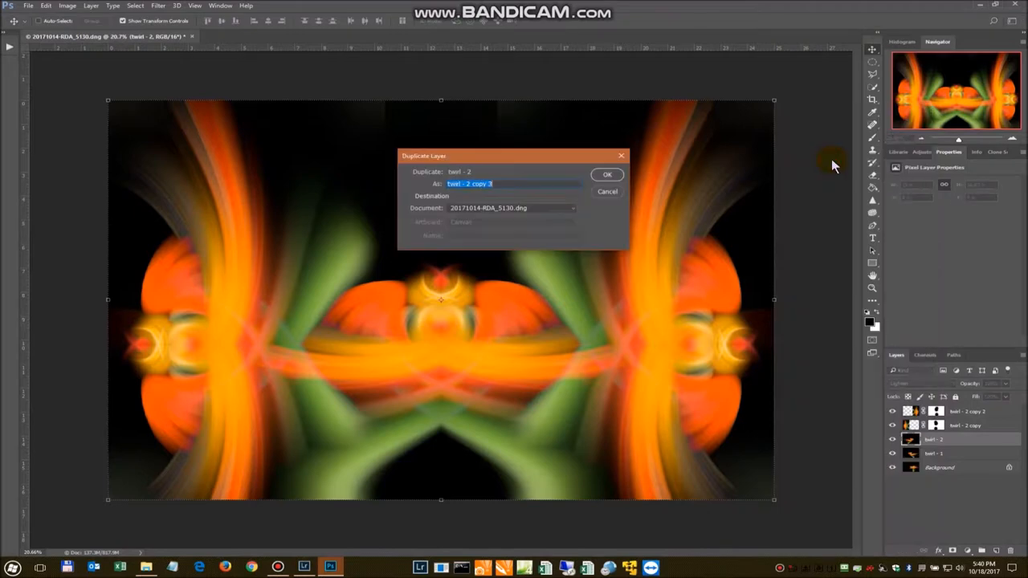
# Step: Confirm the twirl - 2 duplicate, then shrink and rotate it to the top
pyautogui.click(607, 174)
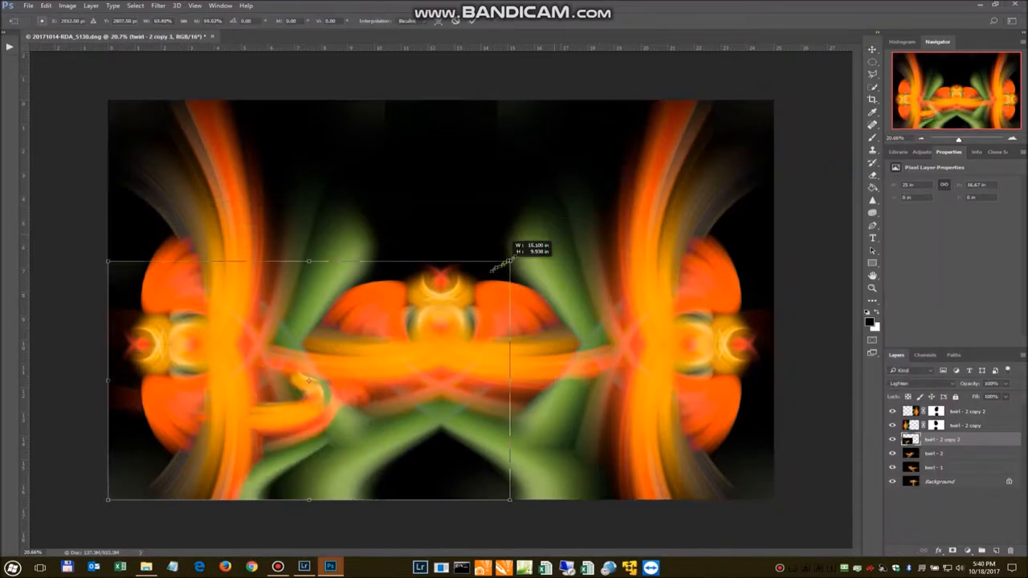
pyautogui.moveTo(510, 261); pyautogui.dragTo(450, 293)
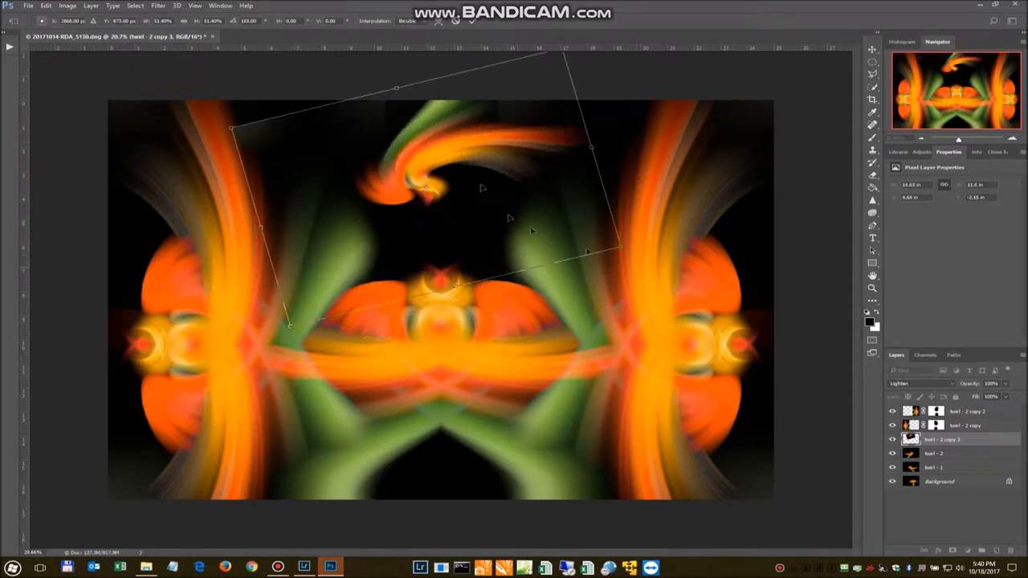
pyautogui.moveTo(482, 189); pyautogui.dragTo(450, 271)
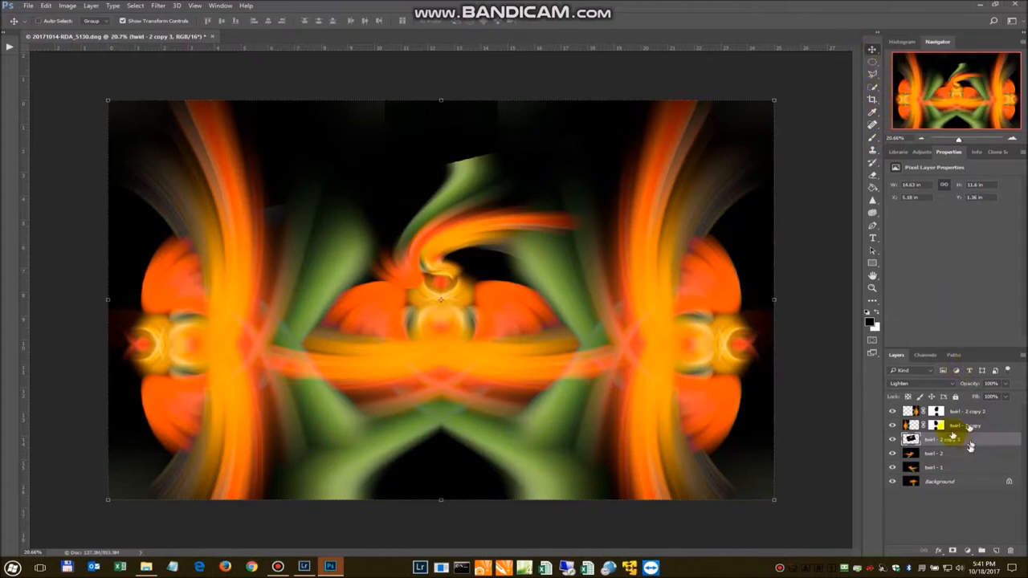
# Step: Duplicate the small twirl and flip the copy horizontally to mirror it
pyautogui.rightClick(952, 439)
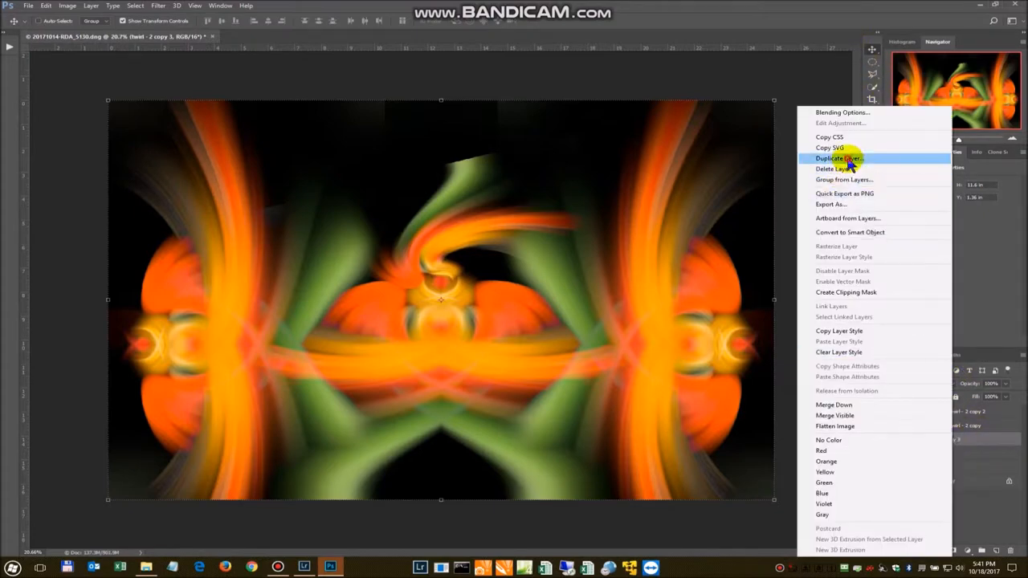
pyautogui.click(838, 158)
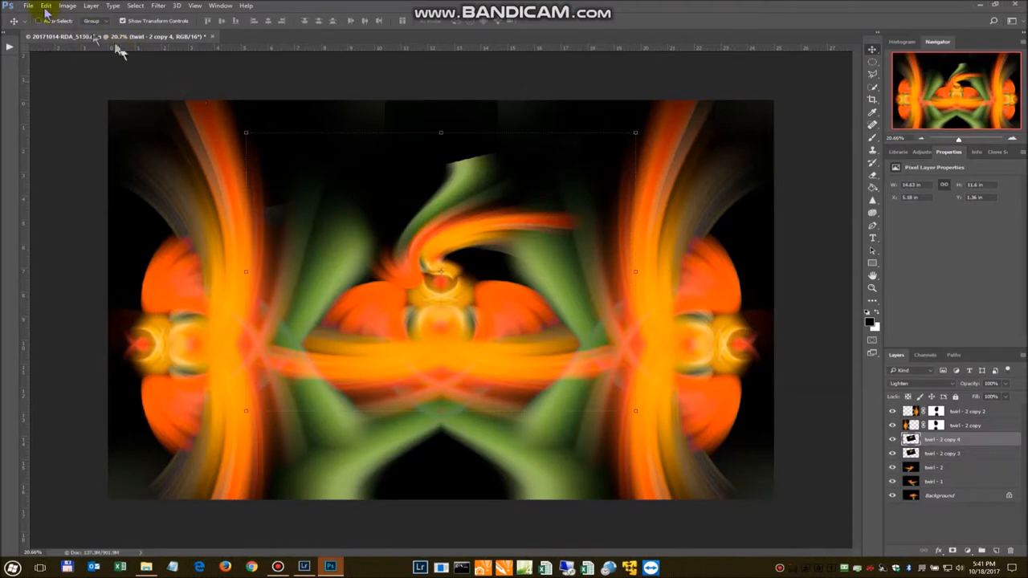
pyautogui.click(45, 5)
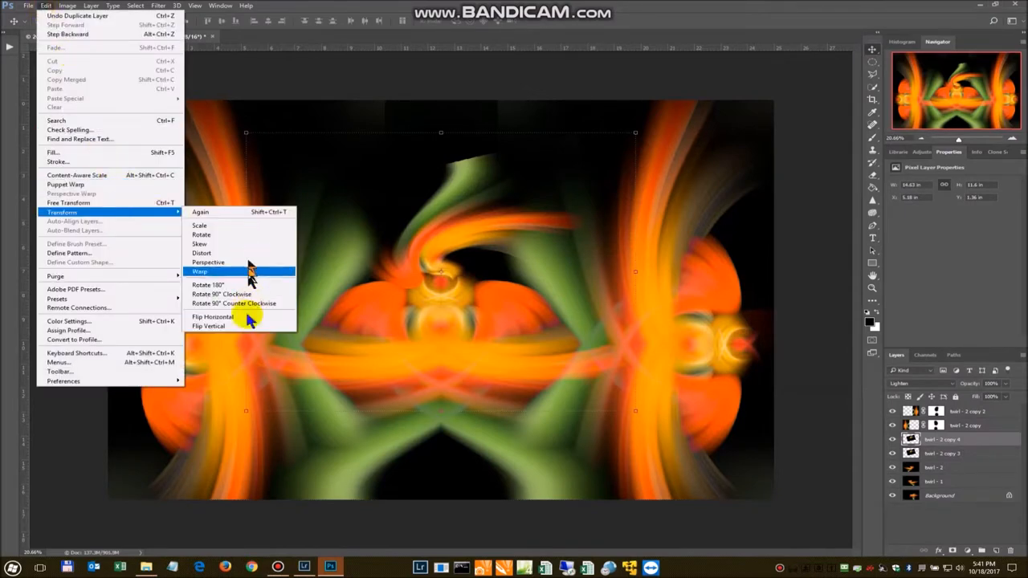
pyautogui.click(213, 316)
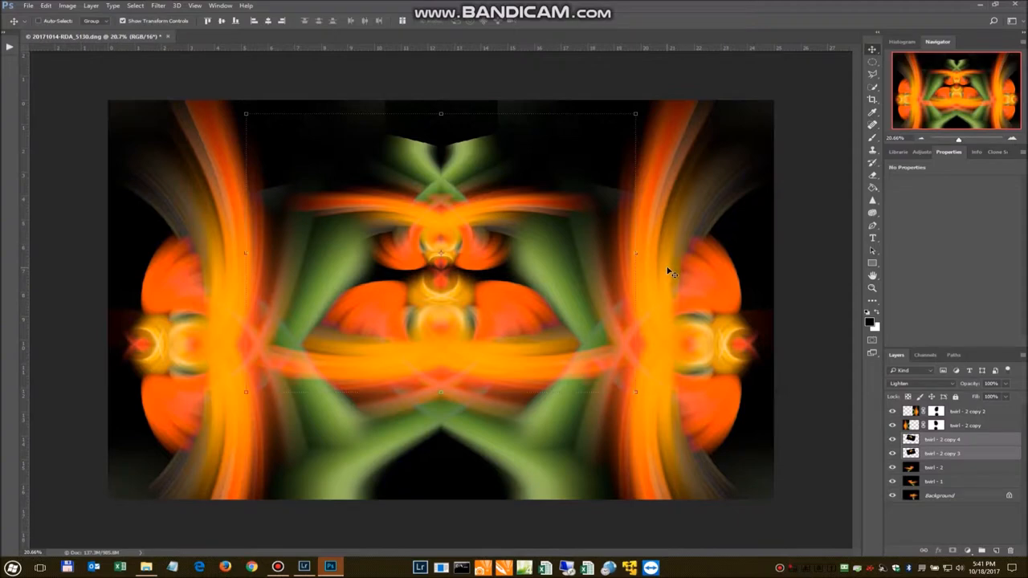
pyautogui.click(942, 453)
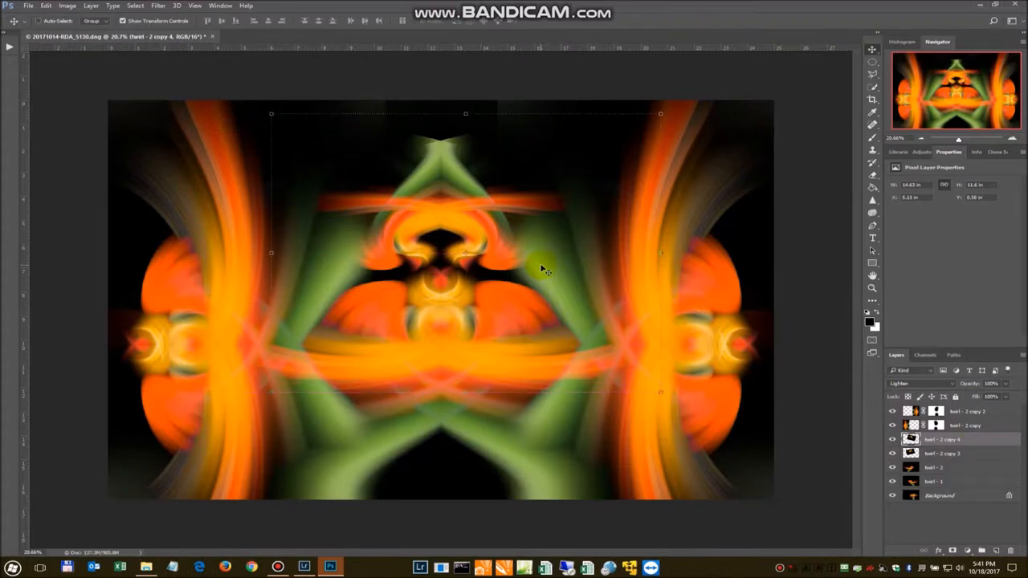
pyautogui.moveTo(522, 245)
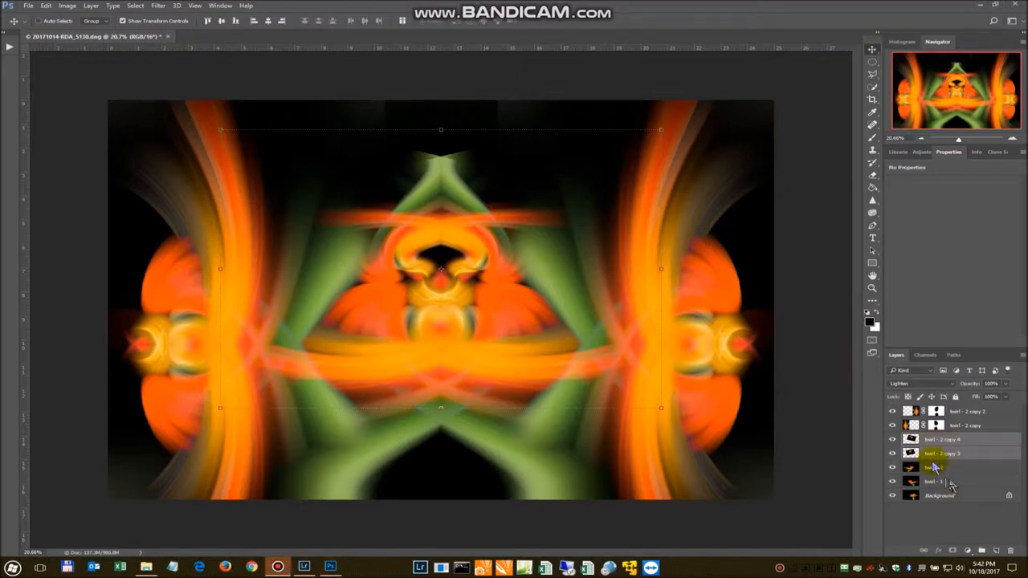
# Step: Duplicate twirl - 2 and flip the new small copy horizontally
pyautogui.rightClick(934, 466)
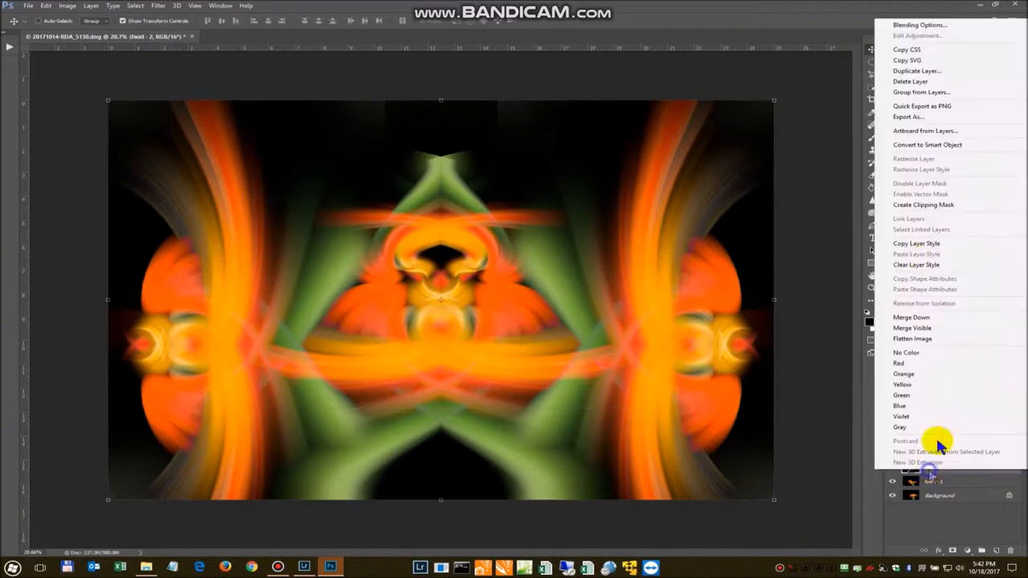
pyautogui.click(916, 71)
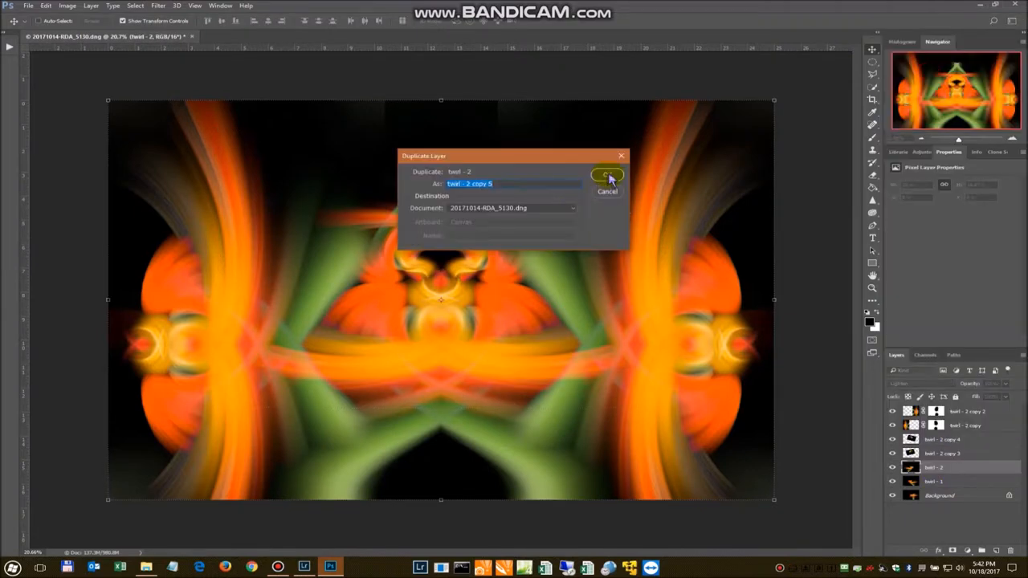
pyautogui.click(607, 175)
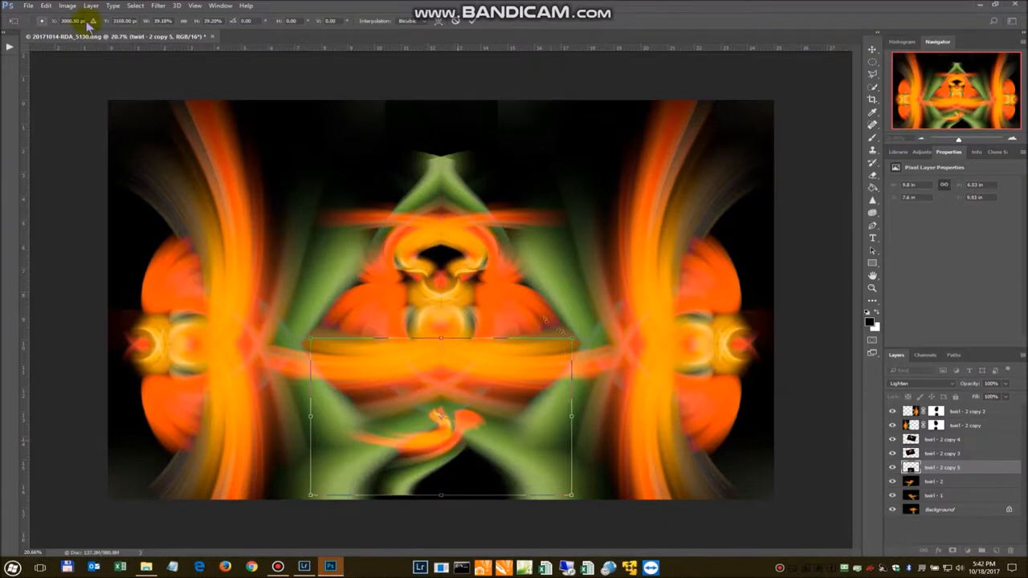
pyautogui.click(45, 5)
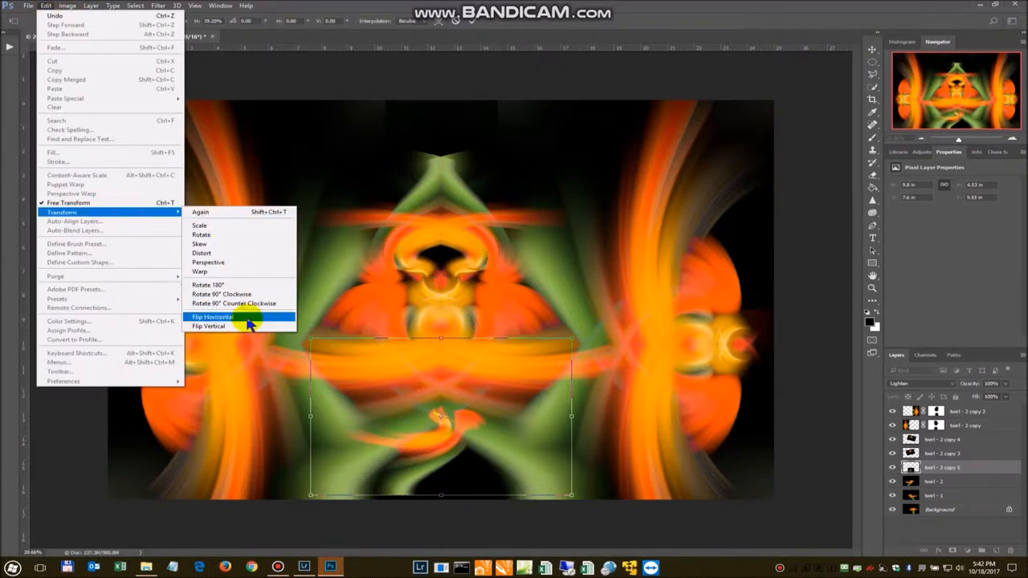
pyautogui.click(212, 315)
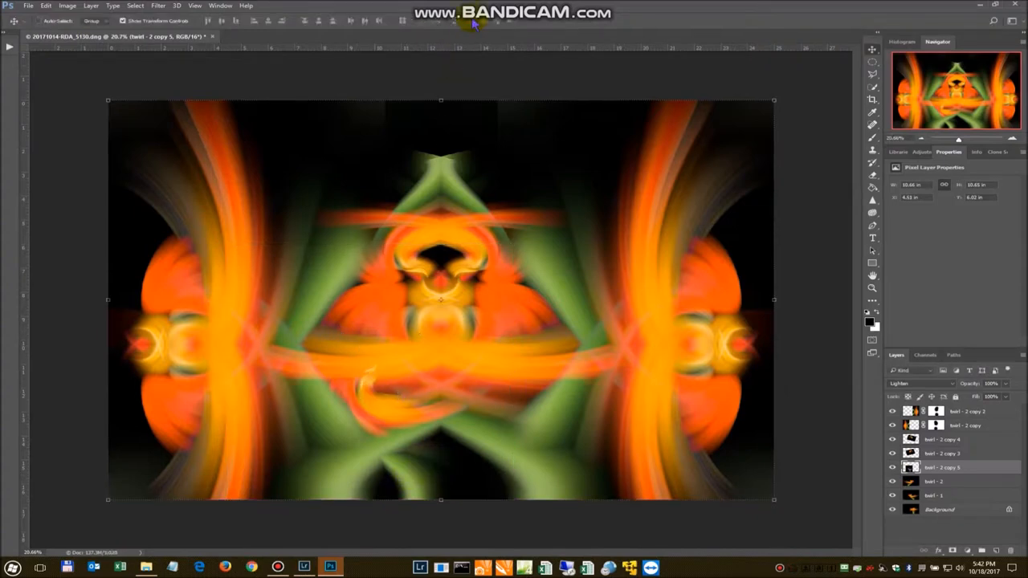
# Step: Duplicate twirl - 2 copy 5 and flip the duplicate horizontally
pyautogui.rightClick(943, 468)
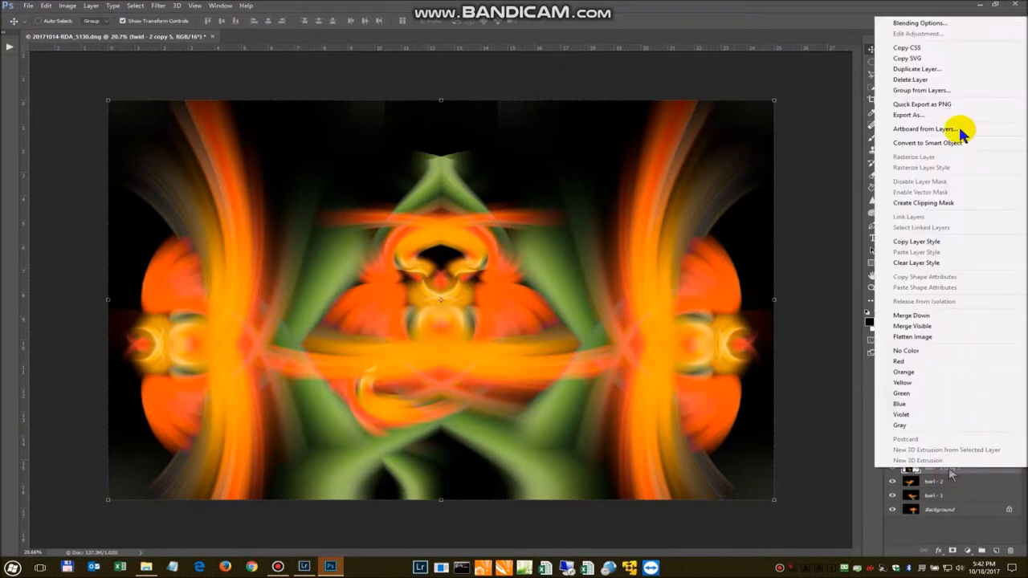
pyautogui.click(917, 68)
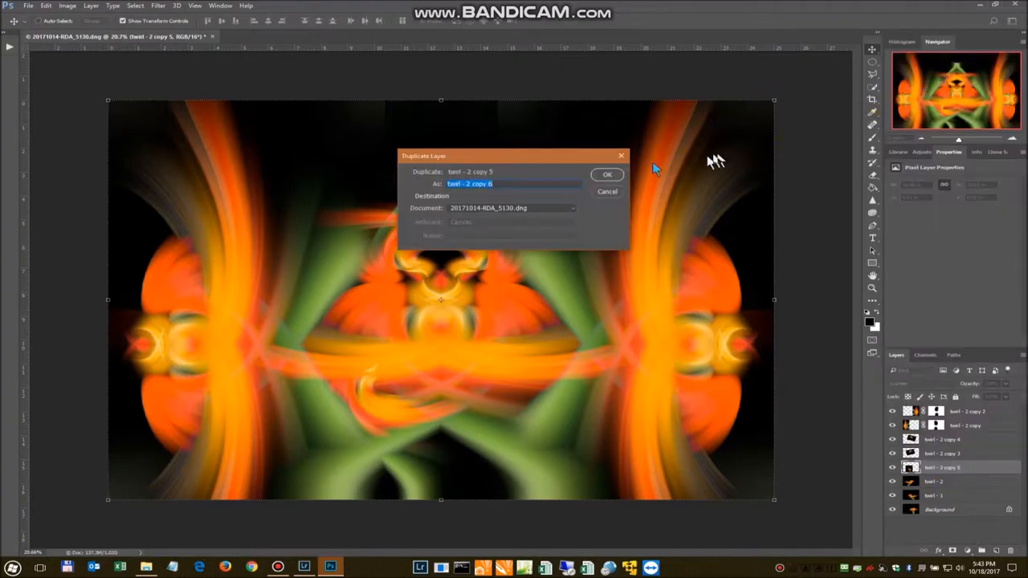
pyautogui.click(607, 175)
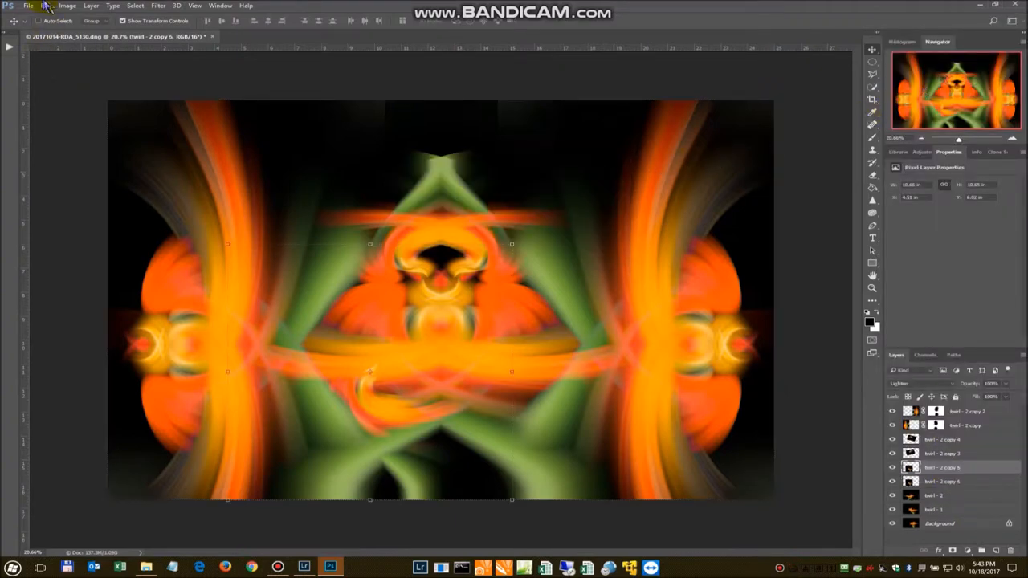
pyautogui.click(45, 6)
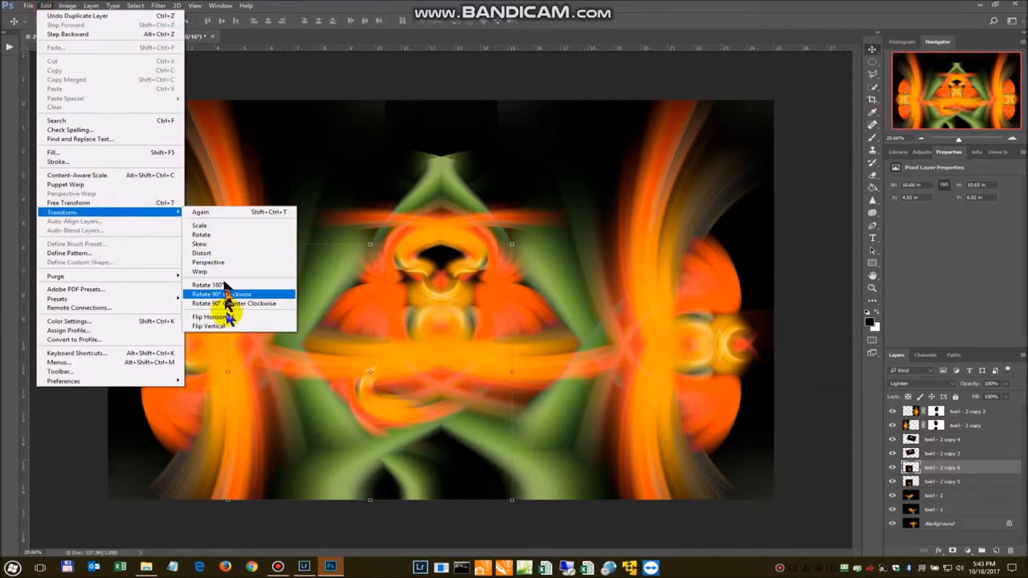
pyautogui.click(221, 294)
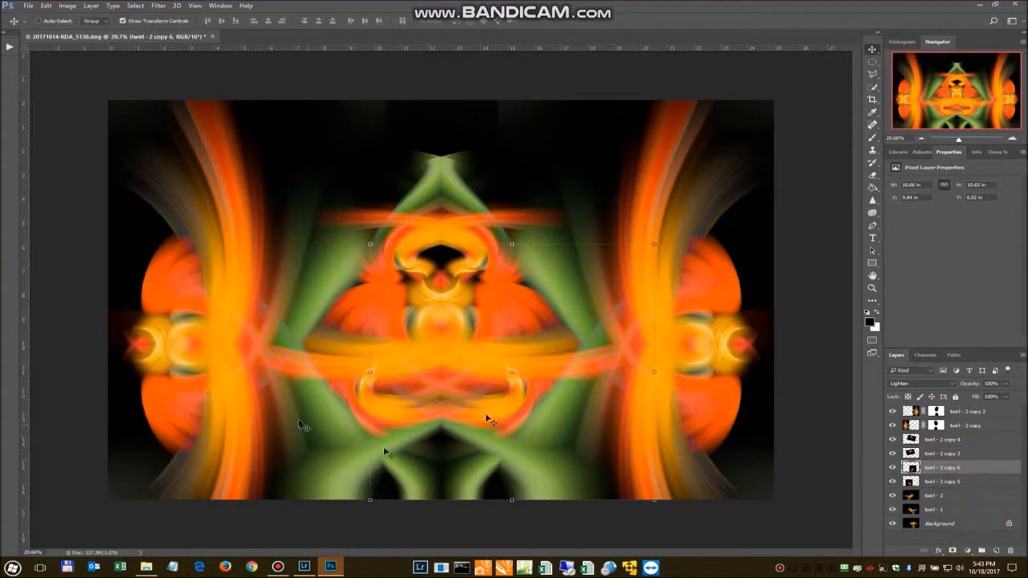
pyautogui.moveTo(839, 393)
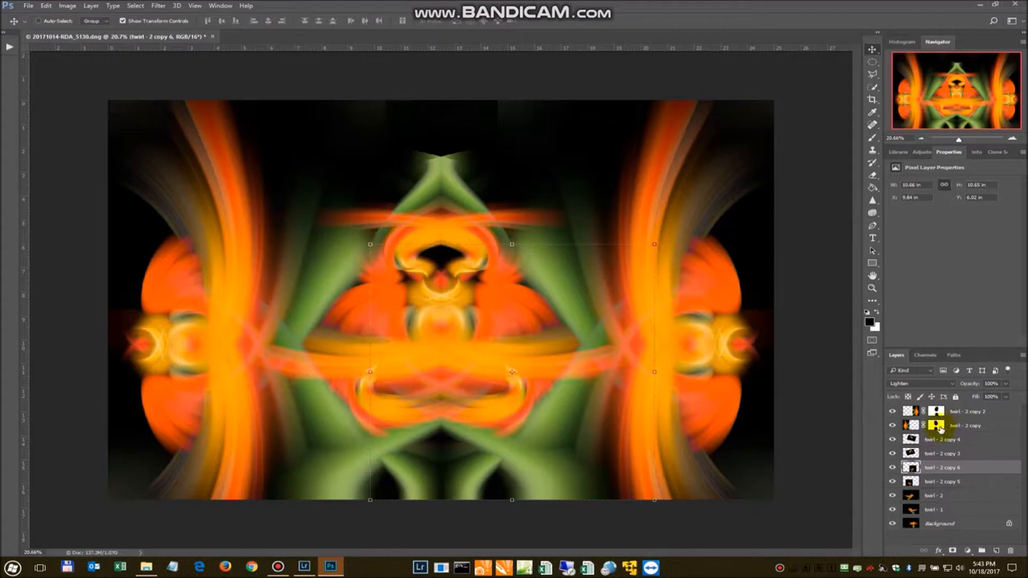
# Step: Paint the twirl - 2 copy mask at 51% opacity to hide streaks left of centre
pyautogui.click(938, 426)
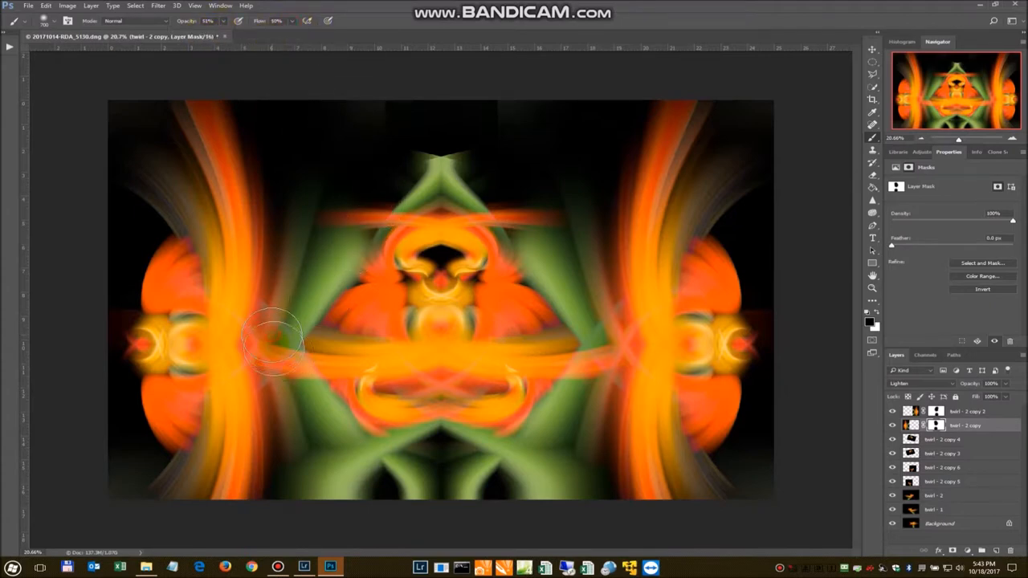
pyautogui.moveTo(273, 345); pyautogui.dragTo(285, 482)
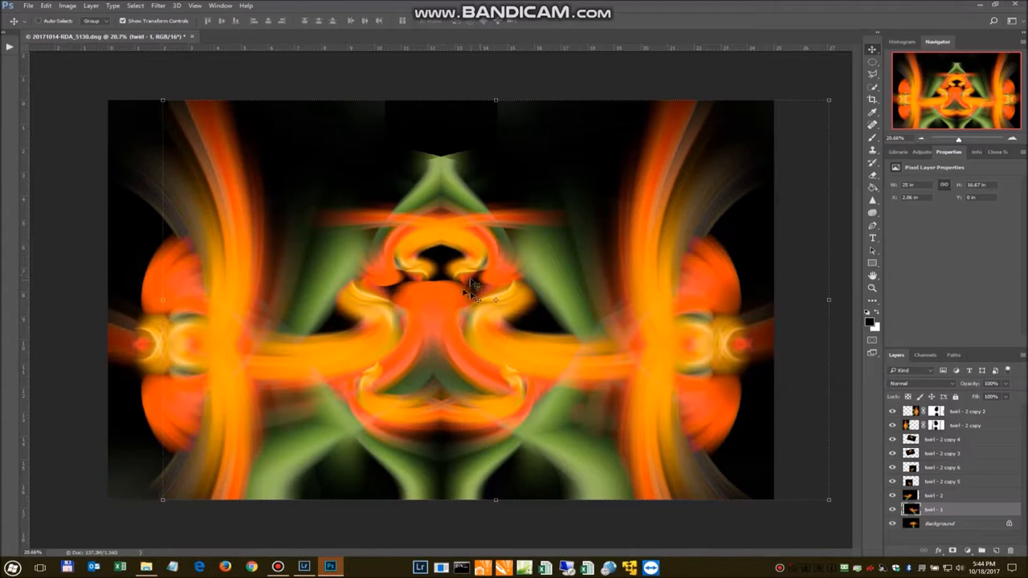
pyautogui.moveTo(522, 347)
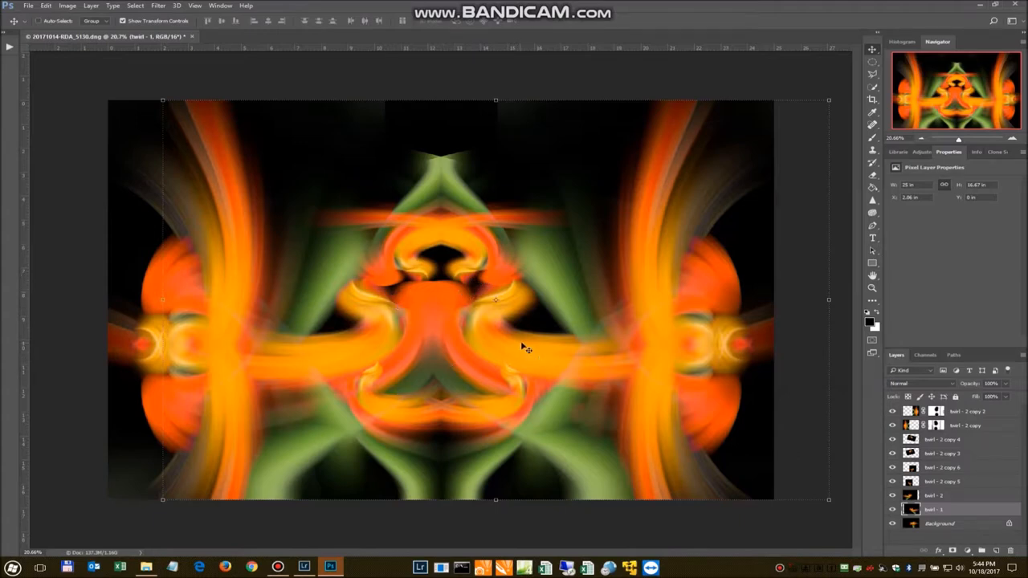
pyautogui.moveTo(23, 107)
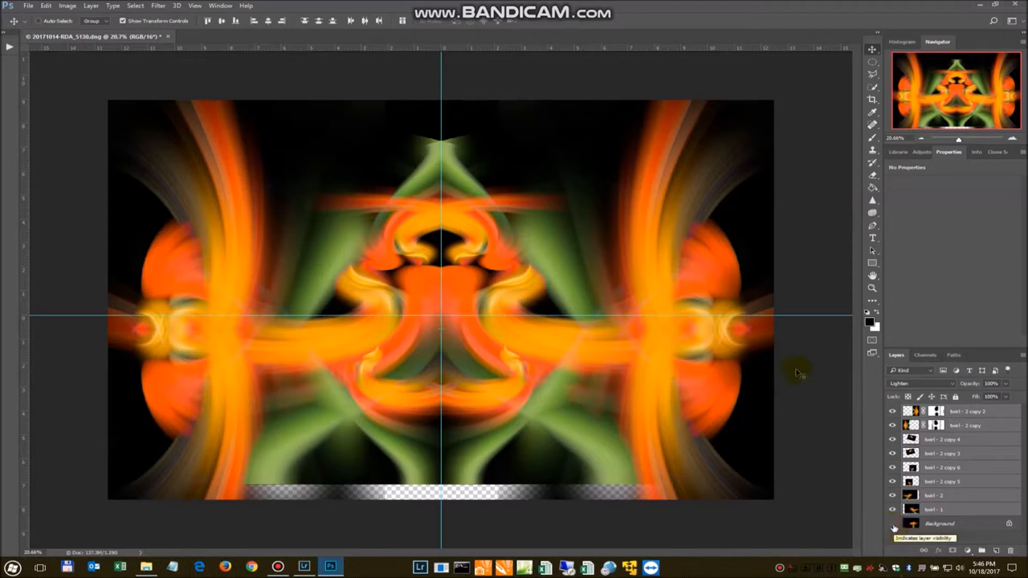
# Step: Add a solid #000000 fill layer named 'black' directly above the Background layer
pyautogui.click(940, 523)
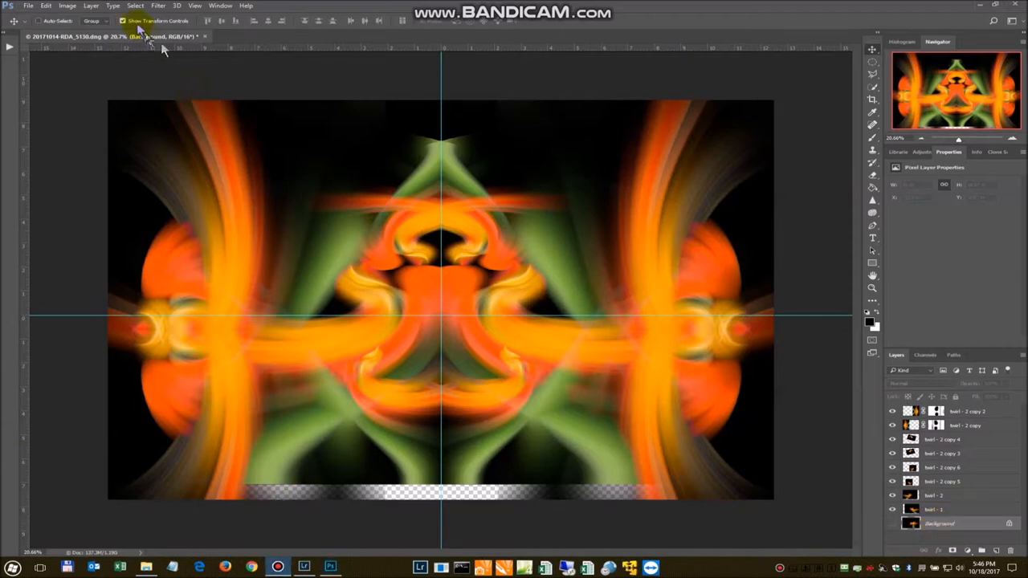
pyautogui.click(91, 5)
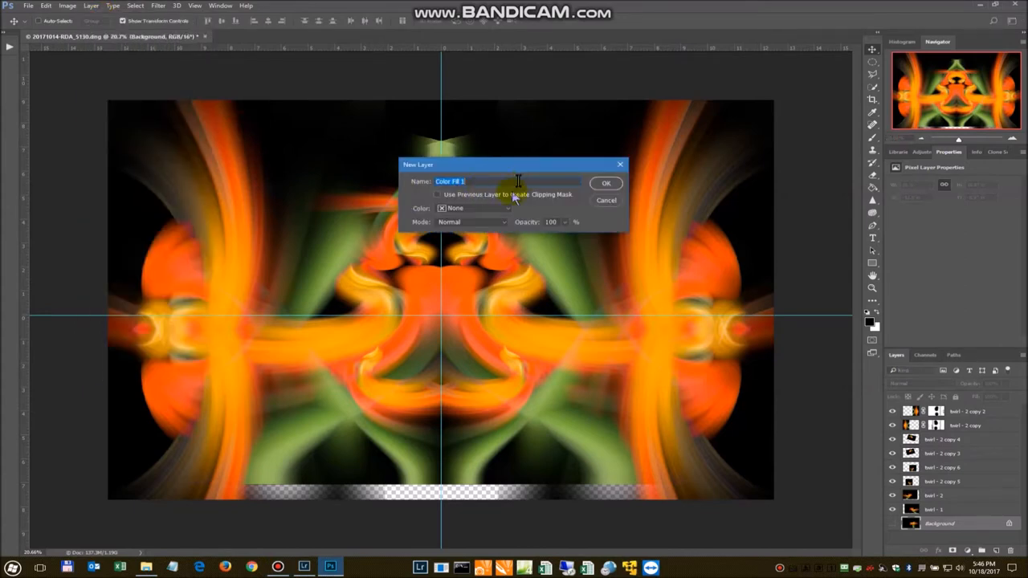
pyautogui.write('black')
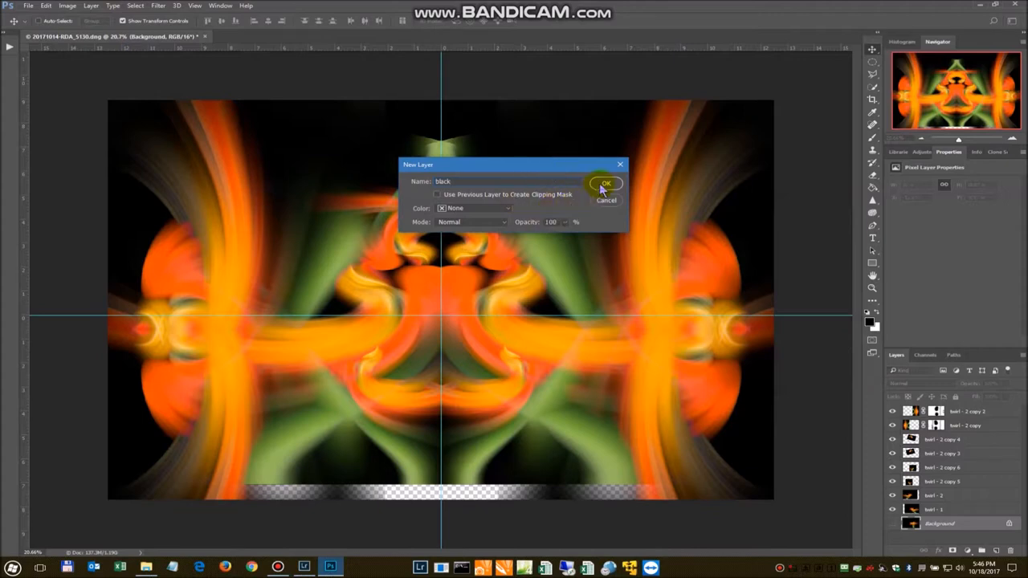
pyautogui.click(606, 183)
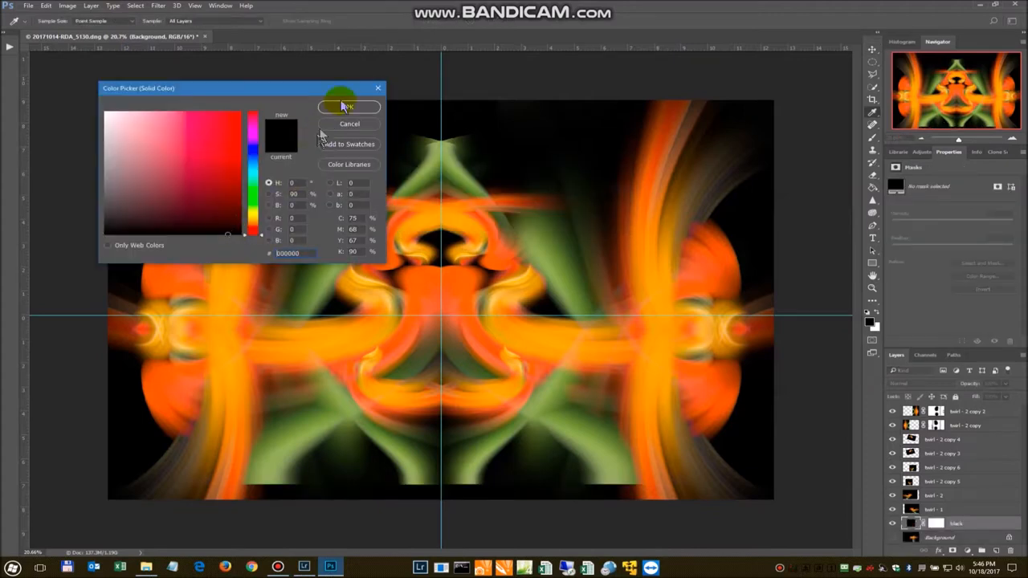
pyautogui.click(348, 107)
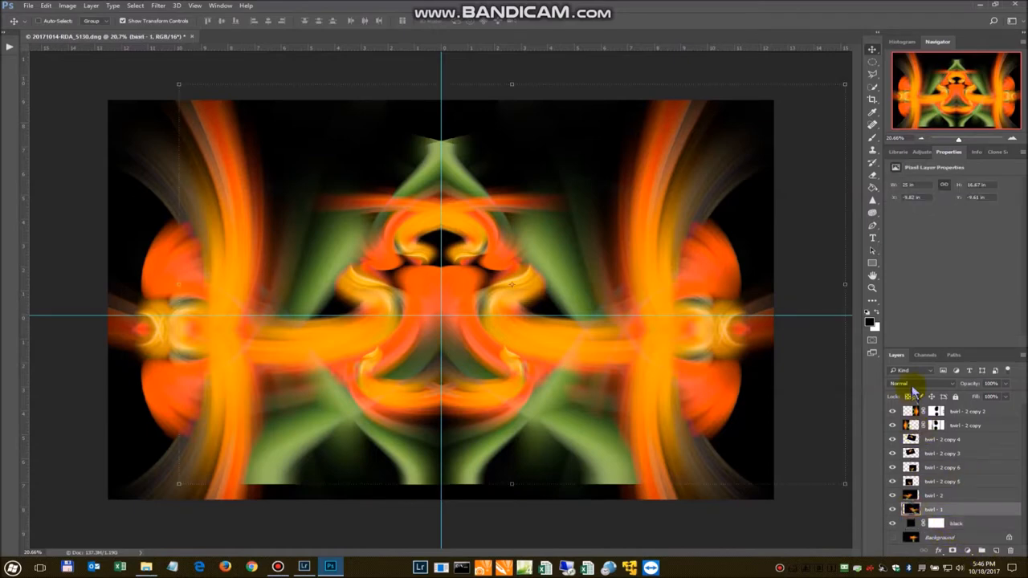
# Step: Blend twirl - 1 in Lighten mode and paint its mask to hide the hard lower edge
pyautogui.click(908, 384)
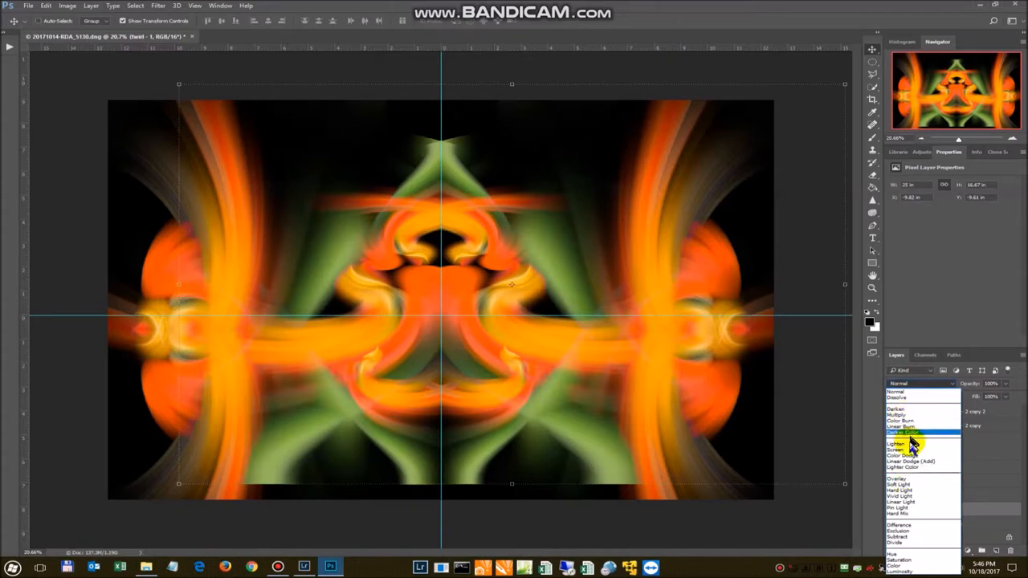
pyautogui.click(899, 443)
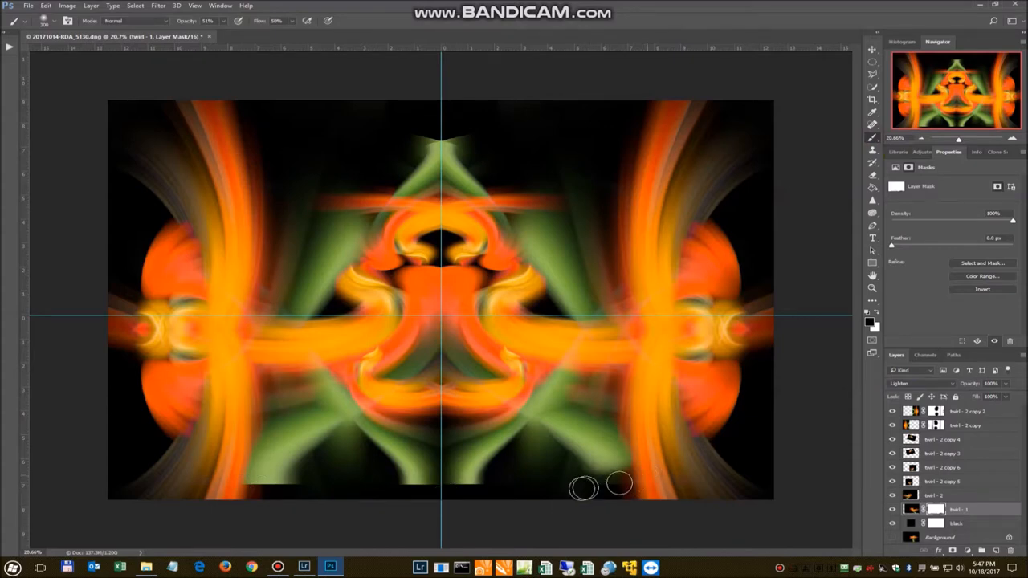
pyautogui.moveTo(466, 482)
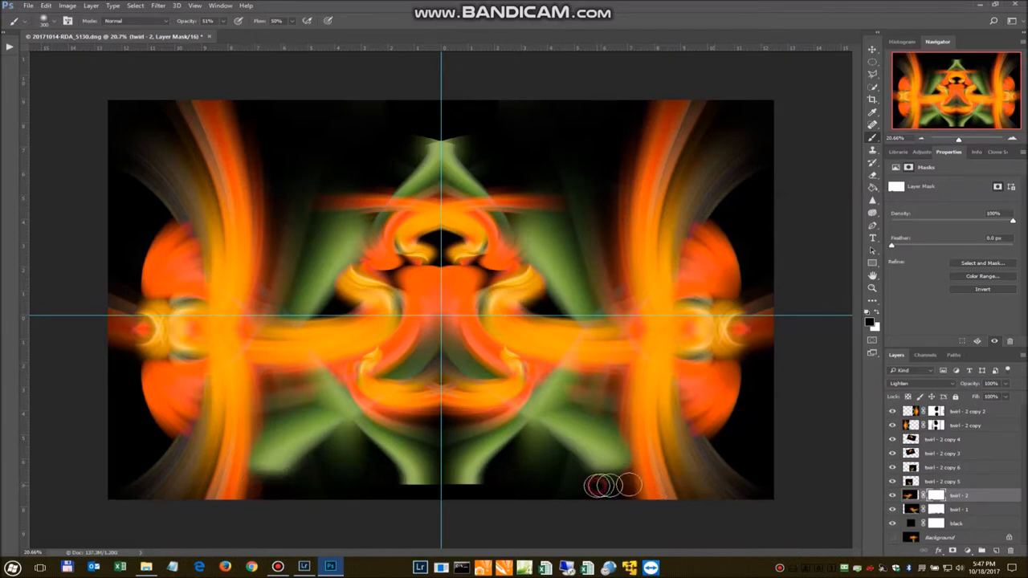
pyautogui.moveTo(305, 491)
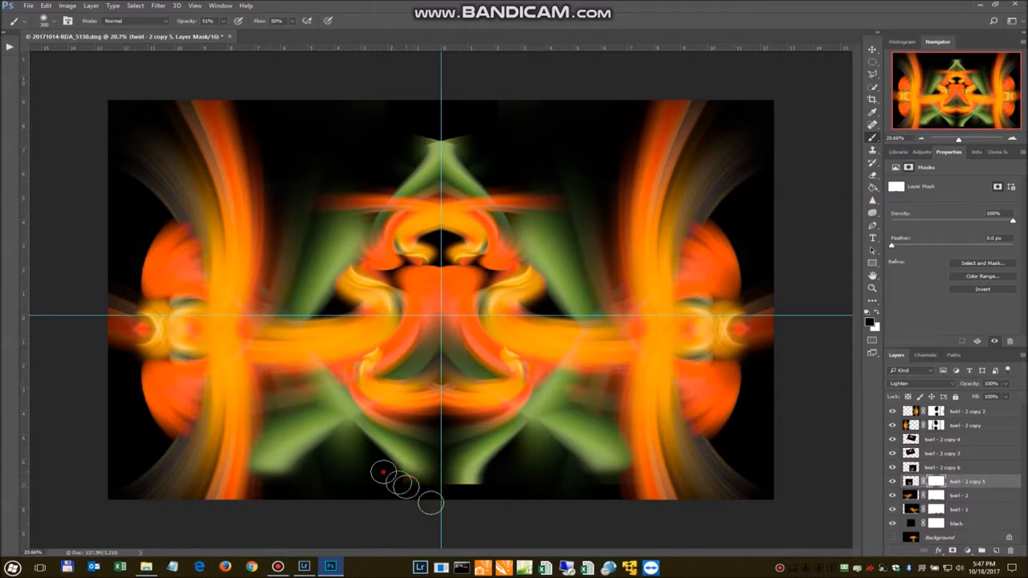
pyautogui.moveTo(382, 471); pyautogui.dragTo(466, 511)
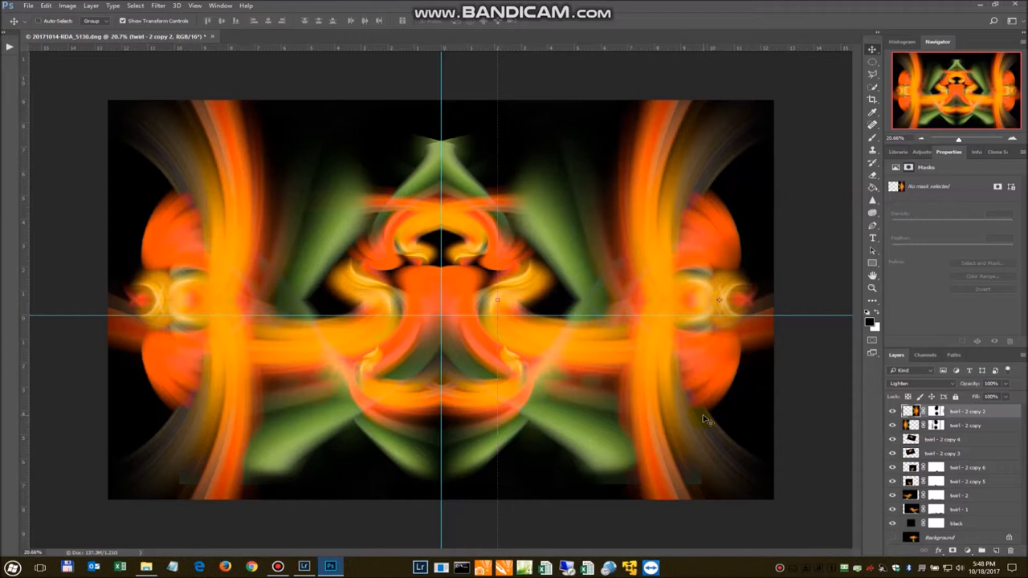
pyautogui.moveTo(729, 455)
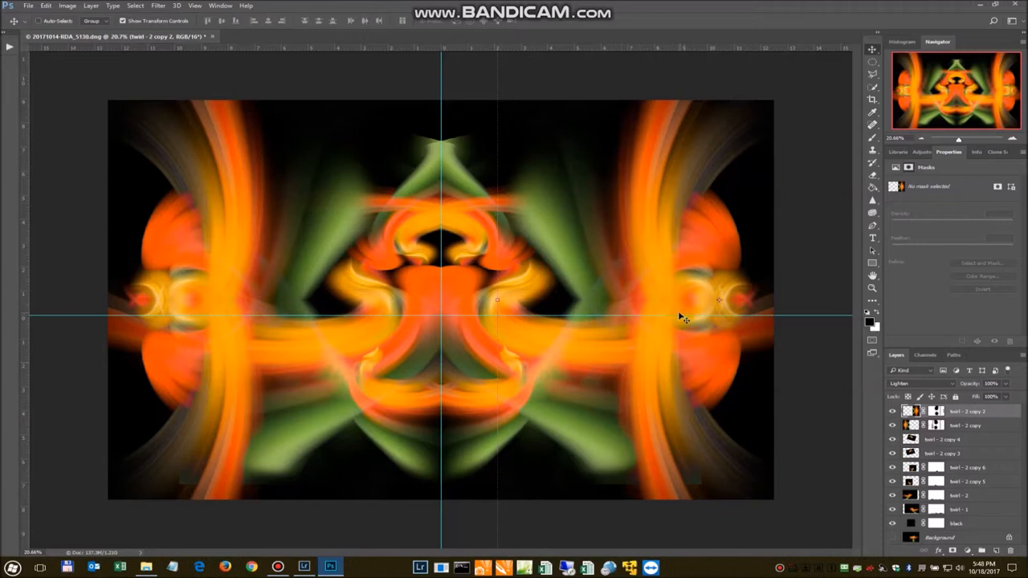
pyautogui.moveTo(602, 406)
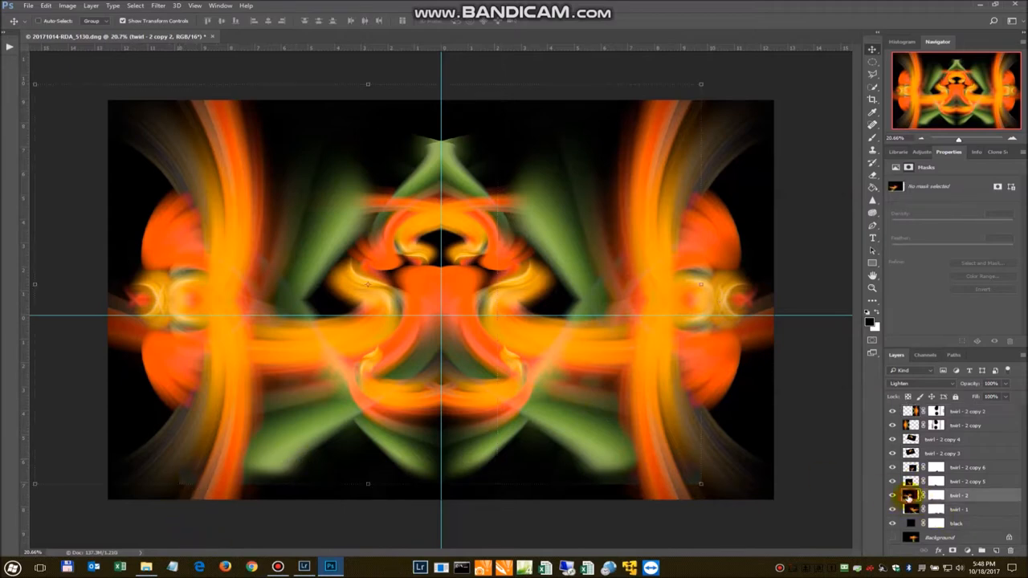
# Step: Paint black on the masks of twirl - 2, twirl - 1 and twirl - 2 copy 5 along their bottom edges
pyautogui.click(925, 495)
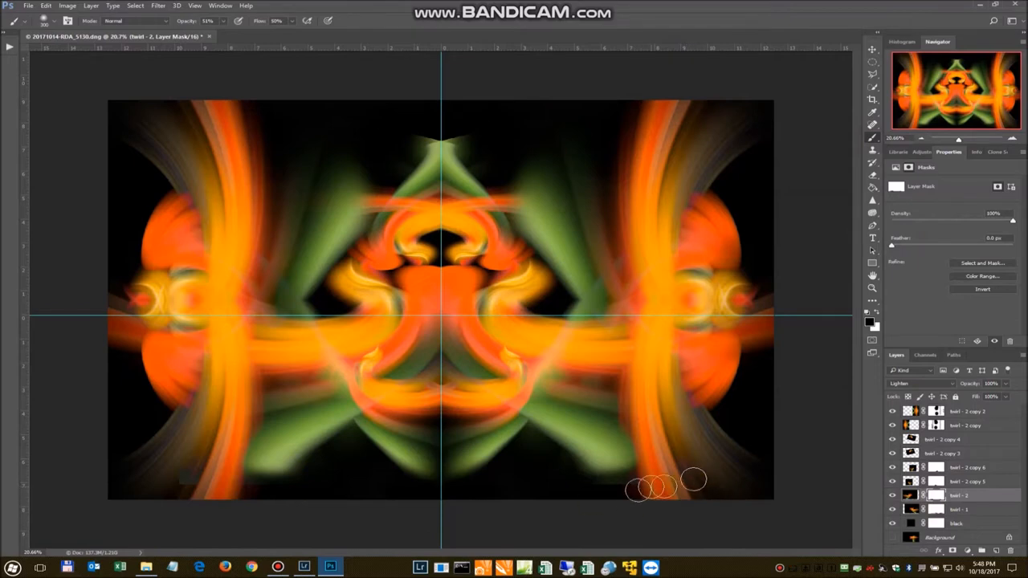
pyautogui.moveTo(683, 481)
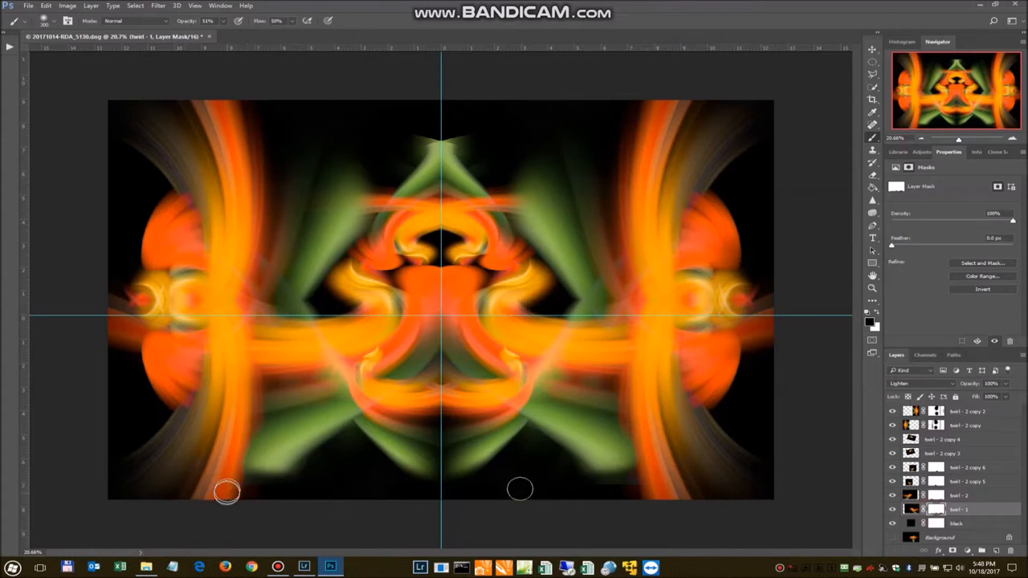
pyautogui.click(964, 481)
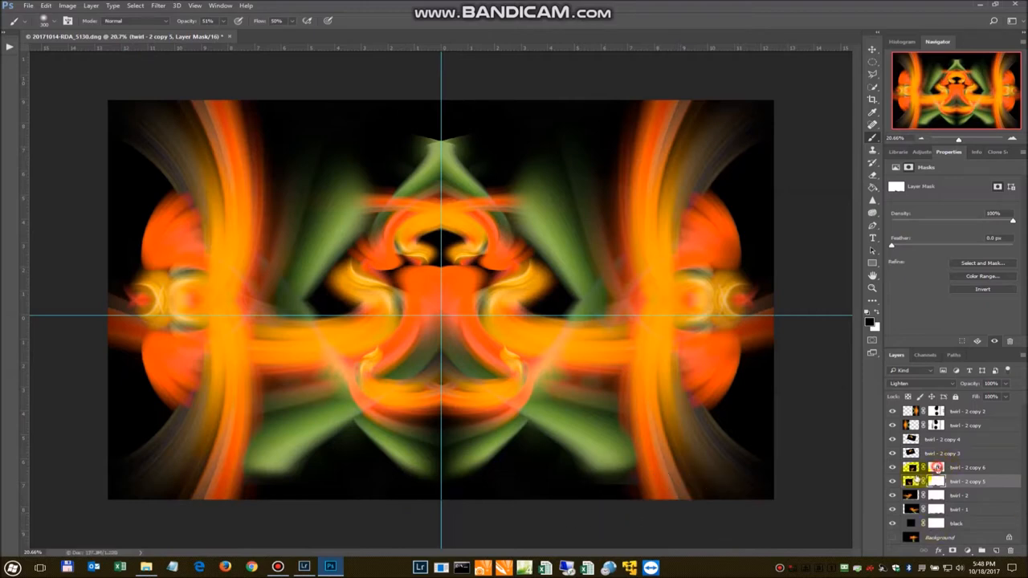
pyautogui.click(964, 468)
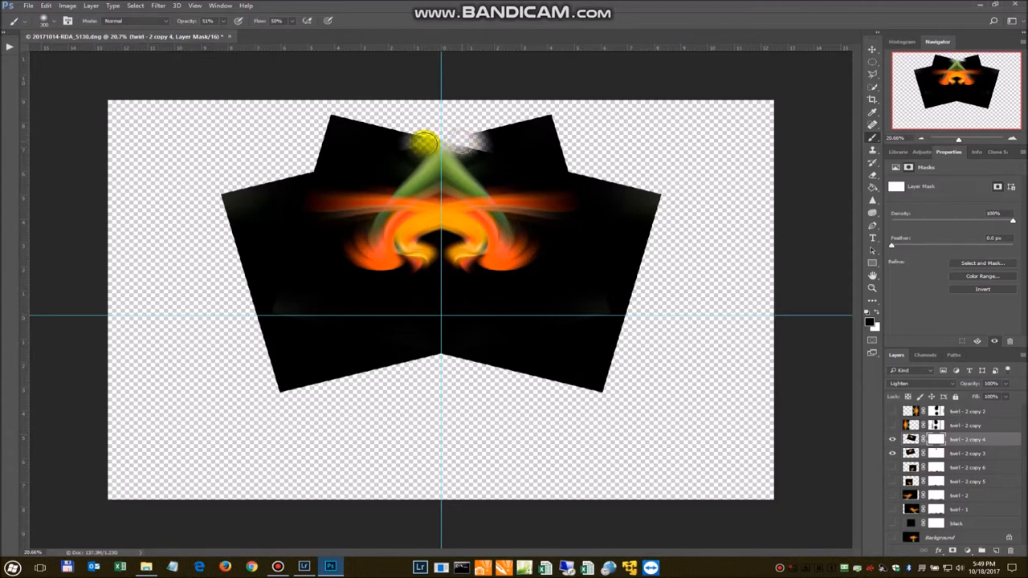
# Step: Paint the twirl - 2 copy 3 mask around the top peak
pyautogui.click(892, 453)
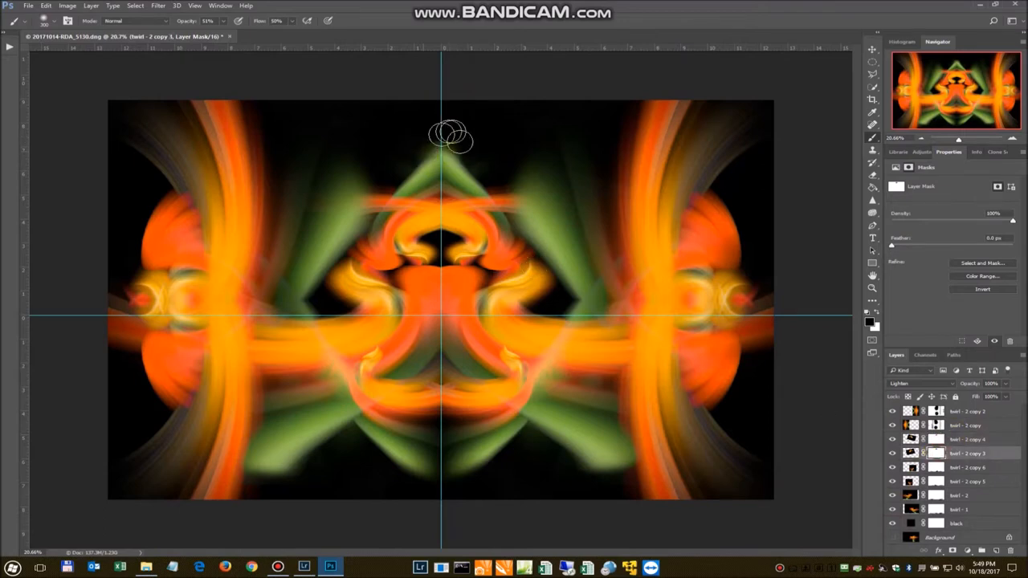
pyautogui.moveTo(805, 123)
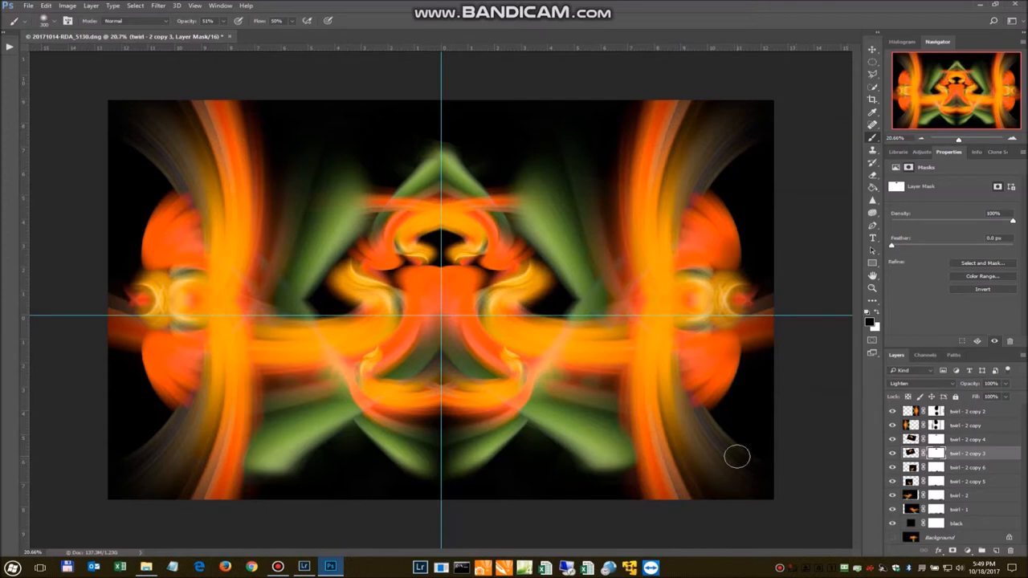
pyautogui.moveTo(717, 440)
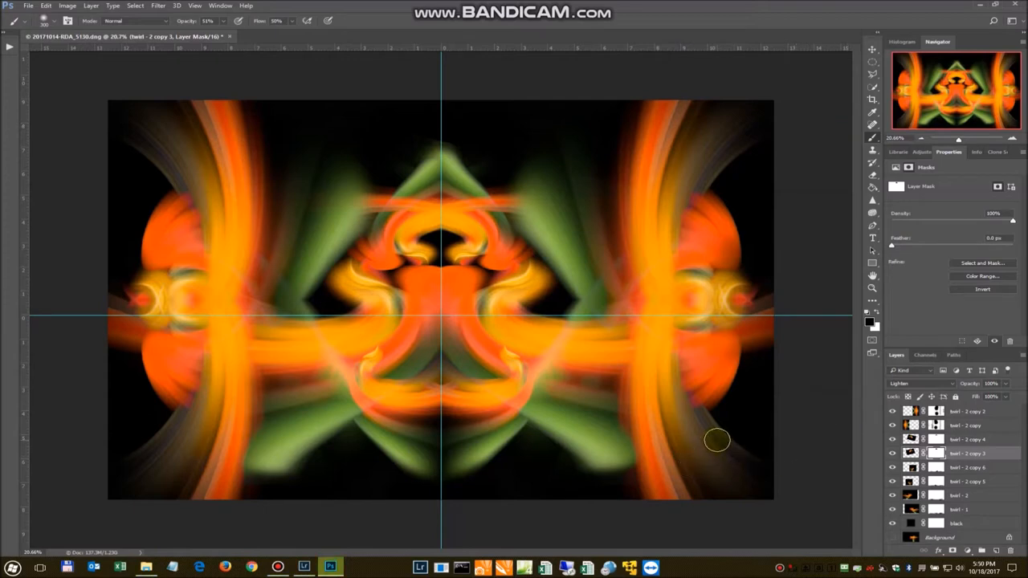
pyautogui.moveTo(660, 419)
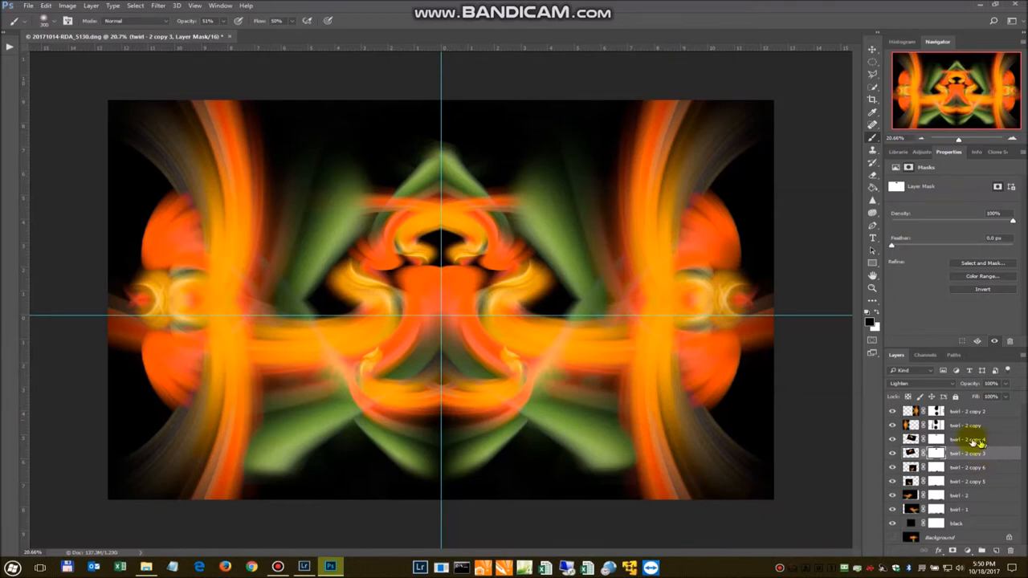
# Step: Flatten the image, discarding hidden layers, and duplicate Background as 'Topaz'
pyautogui.rightClick(964, 439)
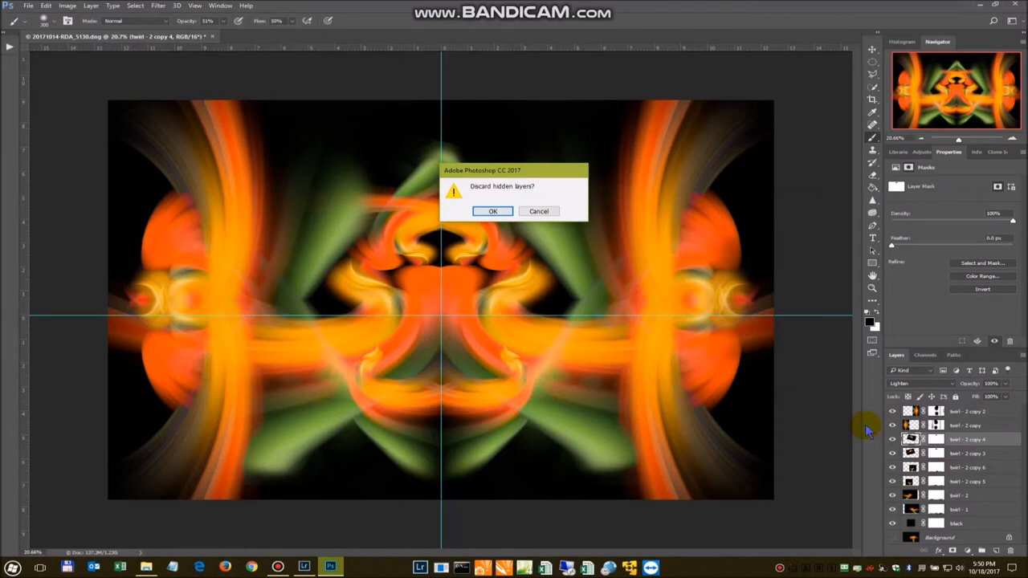
pyautogui.click(492, 212)
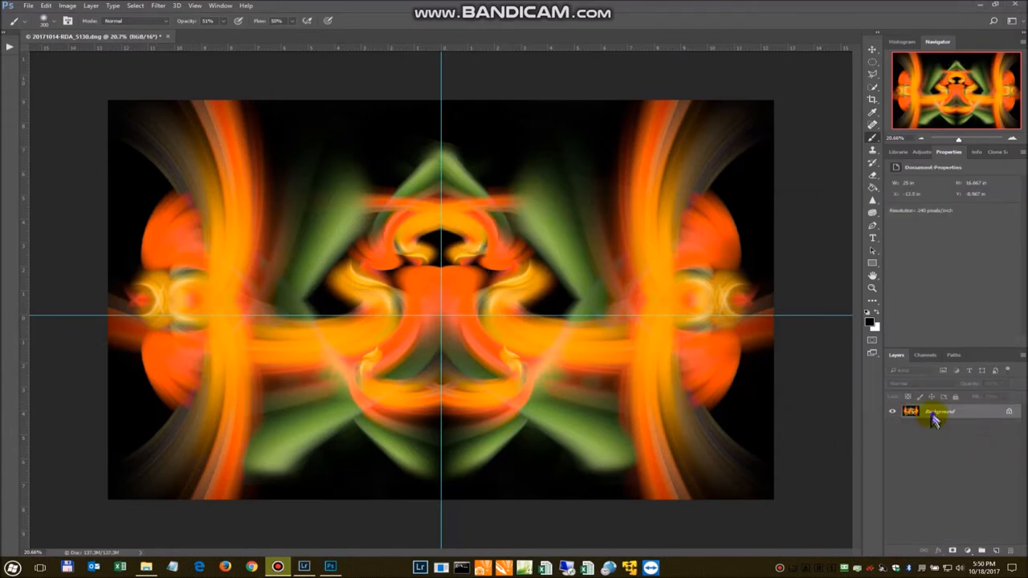
pyautogui.rightClick(936, 411)
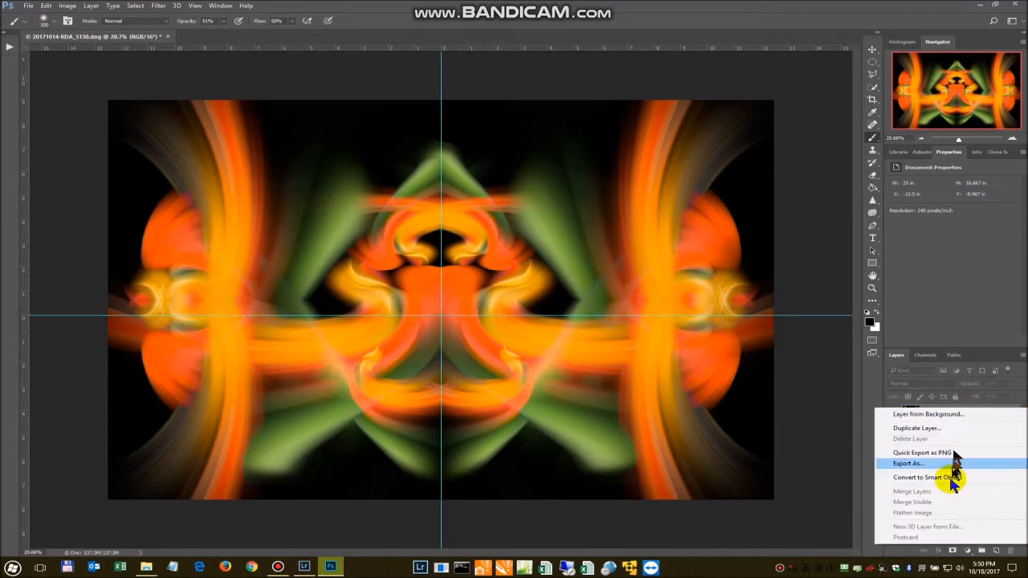
pyautogui.click(916, 428)
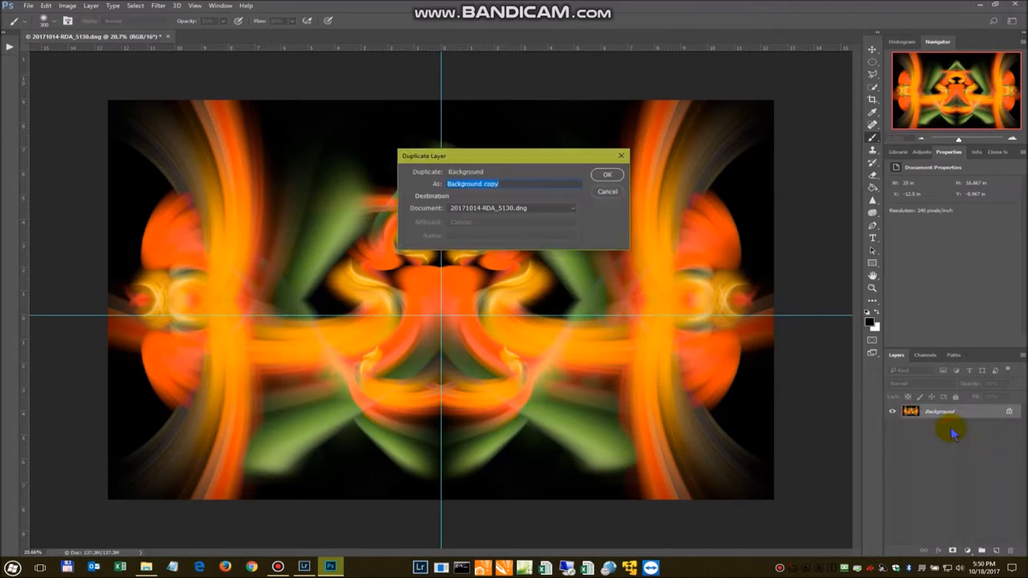
pyautogui.write('Topaz')
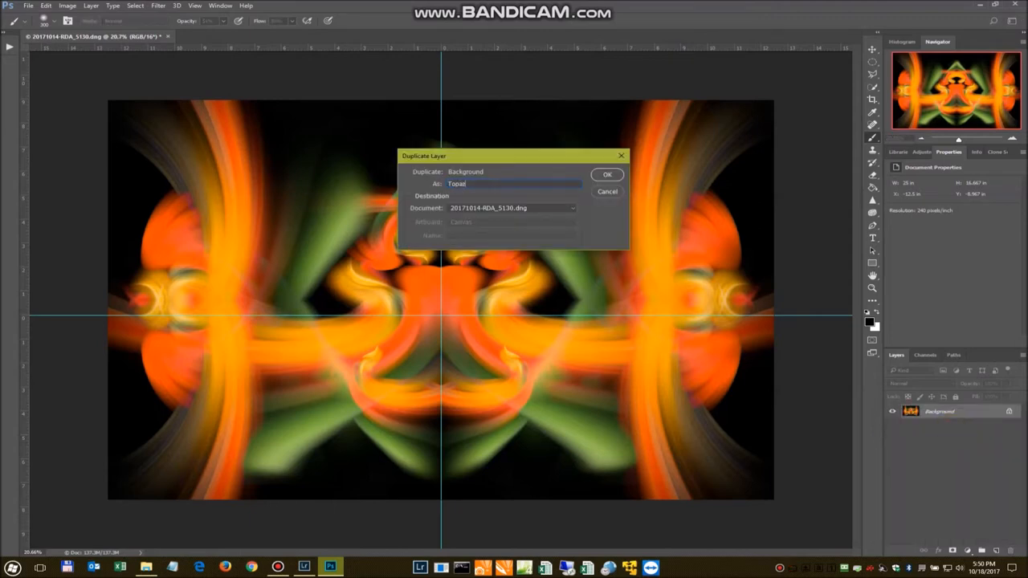
pyautogui.click(607, 175)
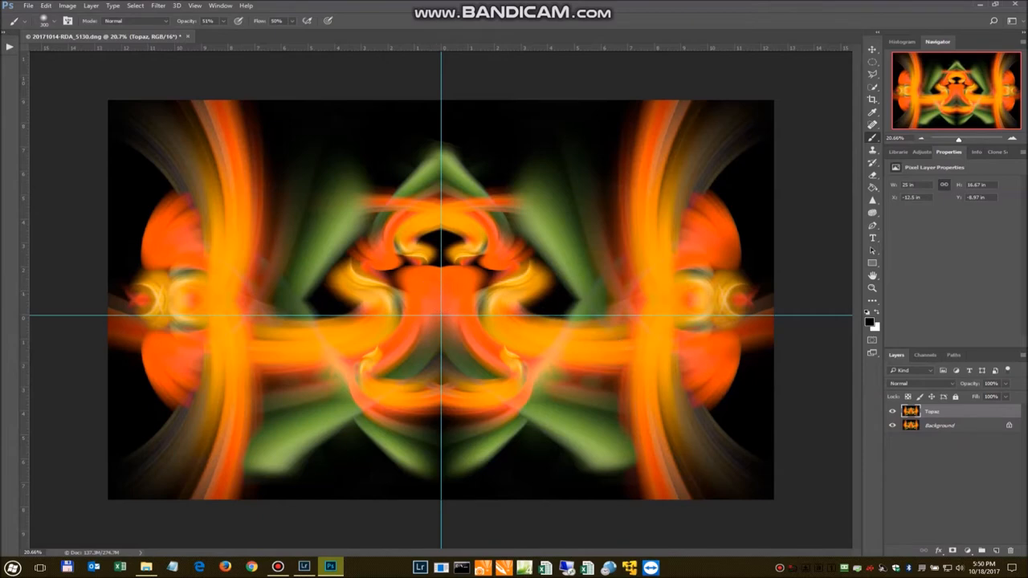
# Step: Run the Topaz Glow 2 filter from Topaz Labs on the Topaz layer
pyautogui.click(157, 6)
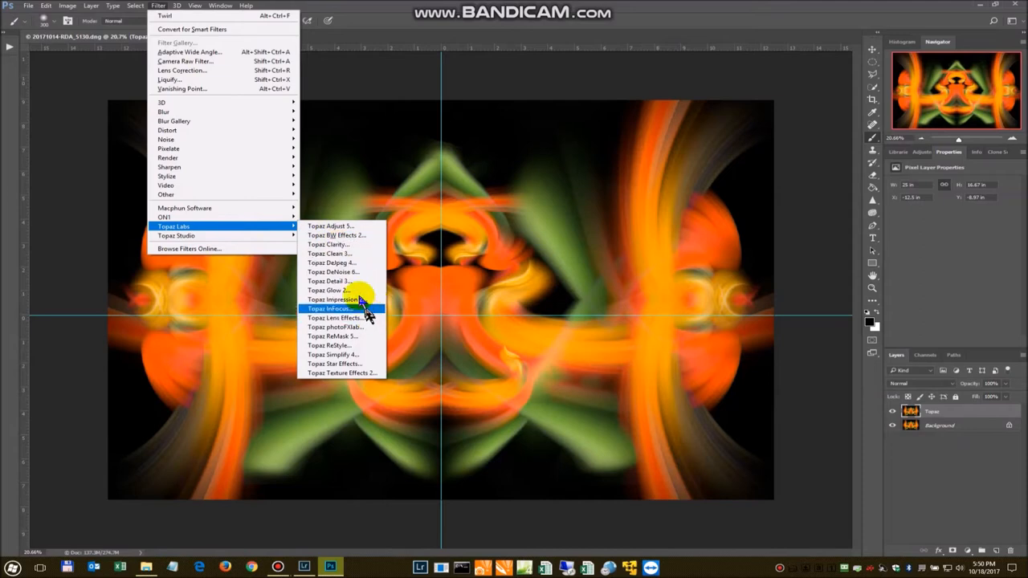
pyautogui.click(329, 308)
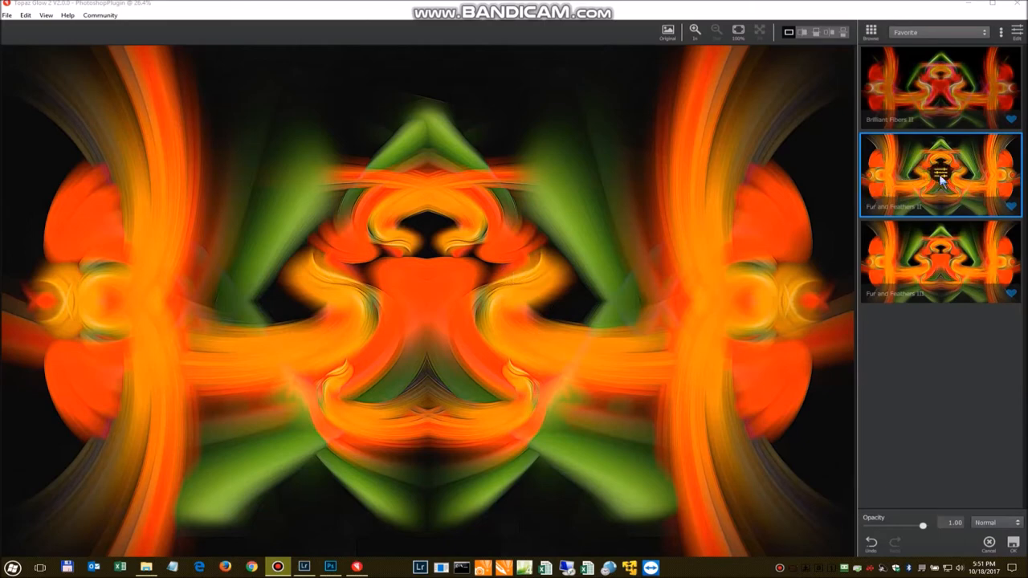
# Step: Reduce the Fur and Feathers II glow to about 0.35 opacity and apply it
pyautogui.click(716, 30)
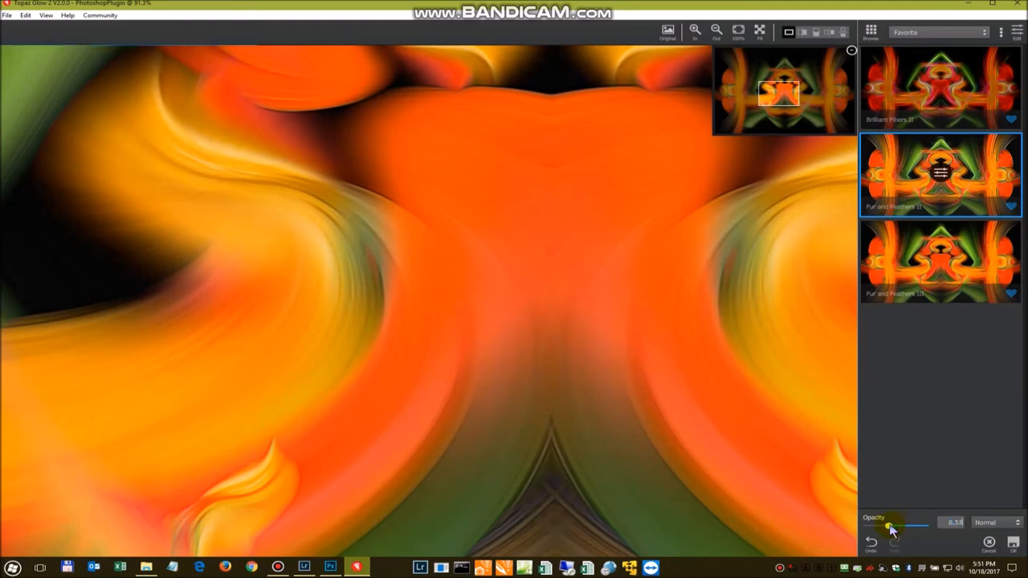
pyautogui.moveTo(892, 524); pyautogui.dragTo(884, 525)
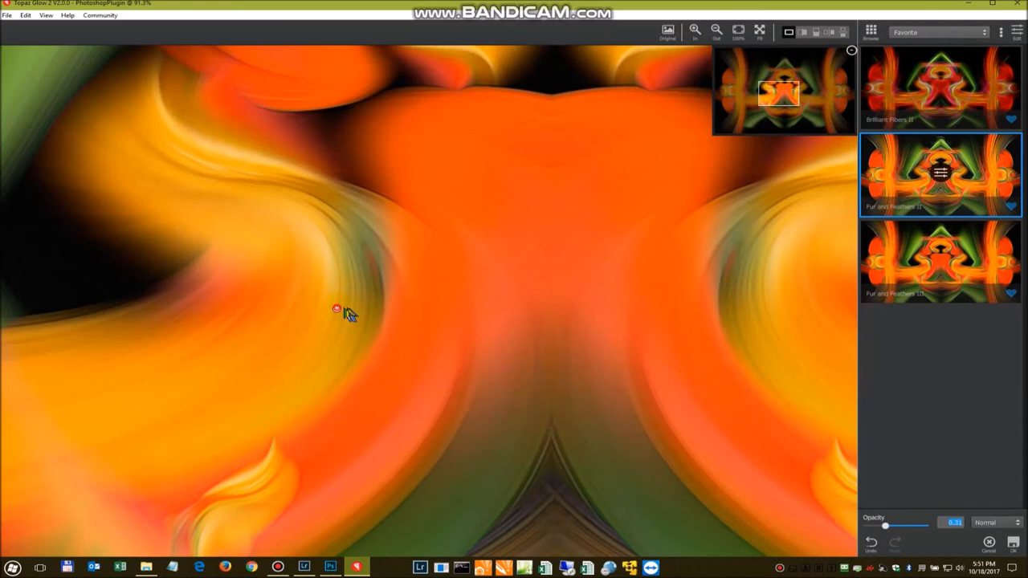
pyautogui.moveTo(563, 169)
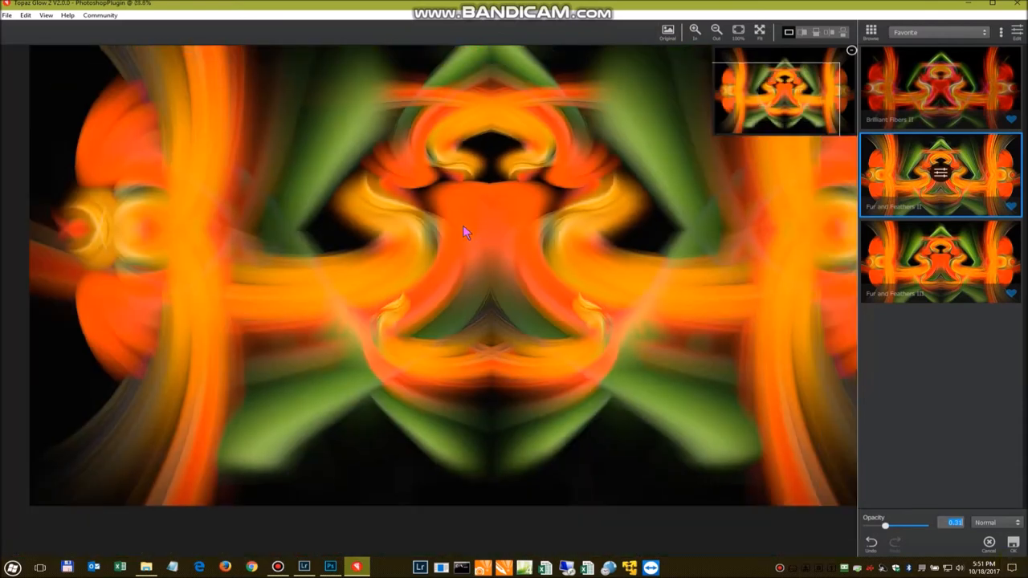
pyautogui.click(668, 30)
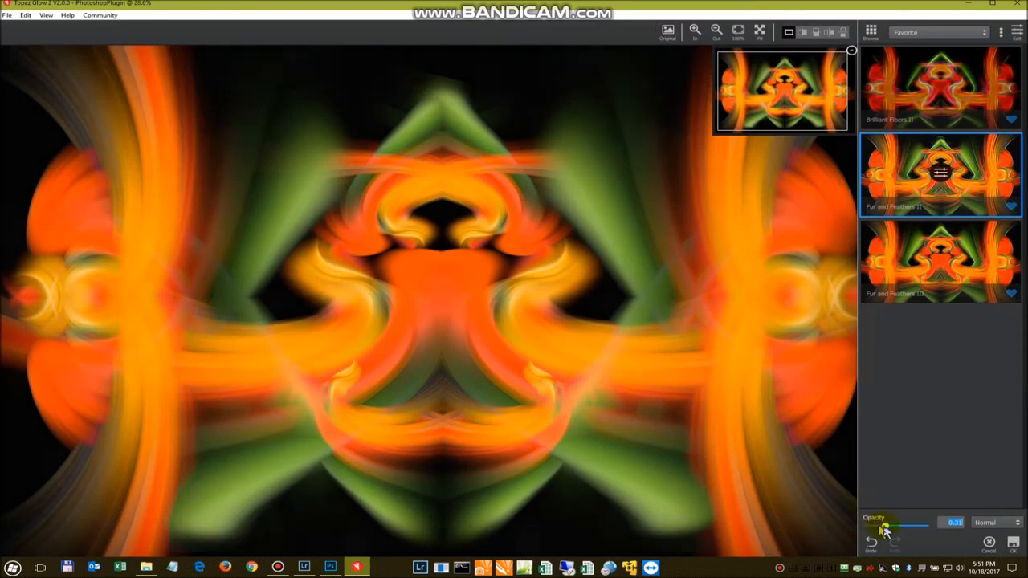
pyautogui.moveTo(886, 524); pyautogui.dragTo(912, 524)
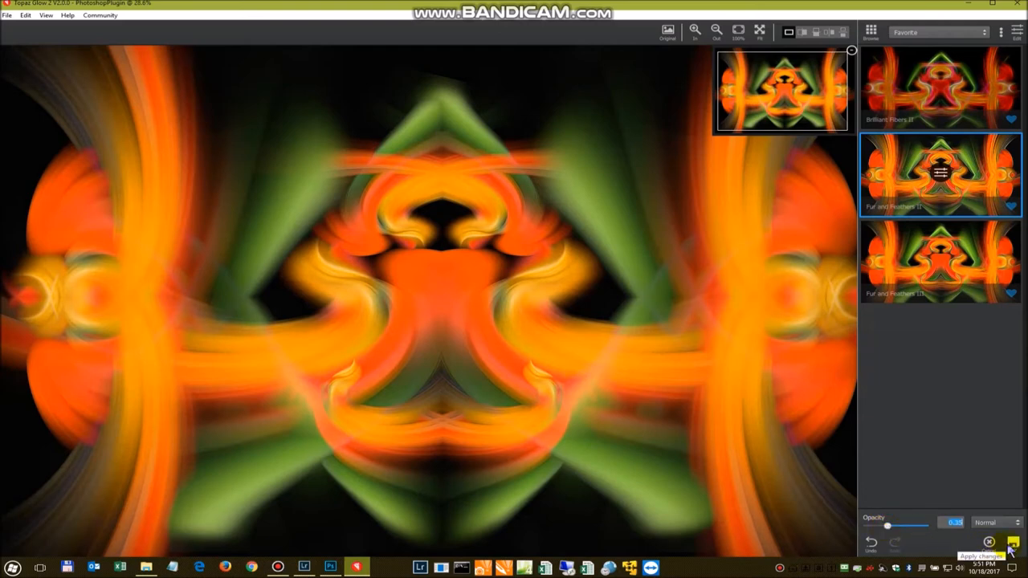
pyautogui.click(1013, 544)
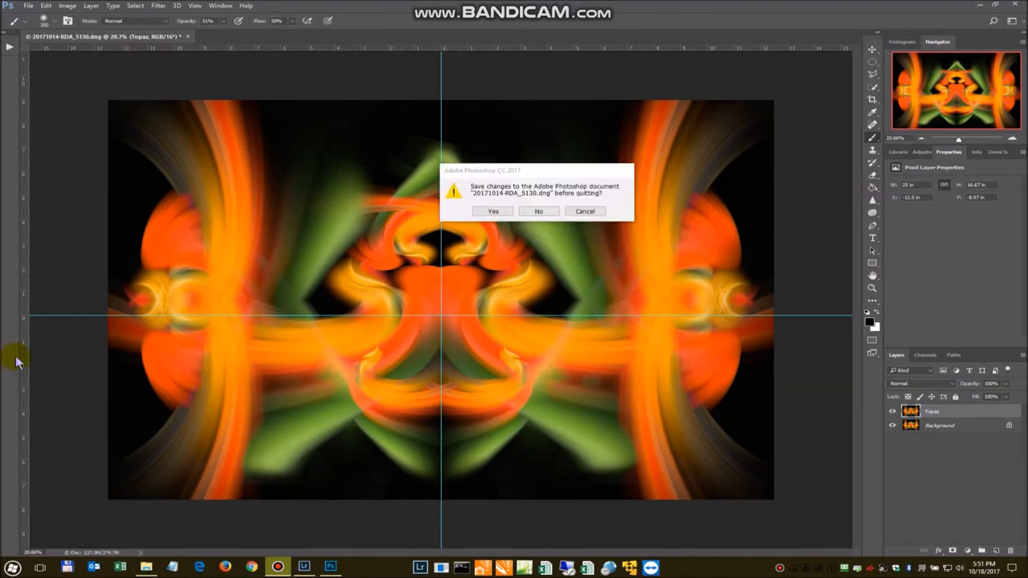
# Step: Save changes as Photoshop quits, sending the edit back to Lightroom
pyautogui.click(492, 211)
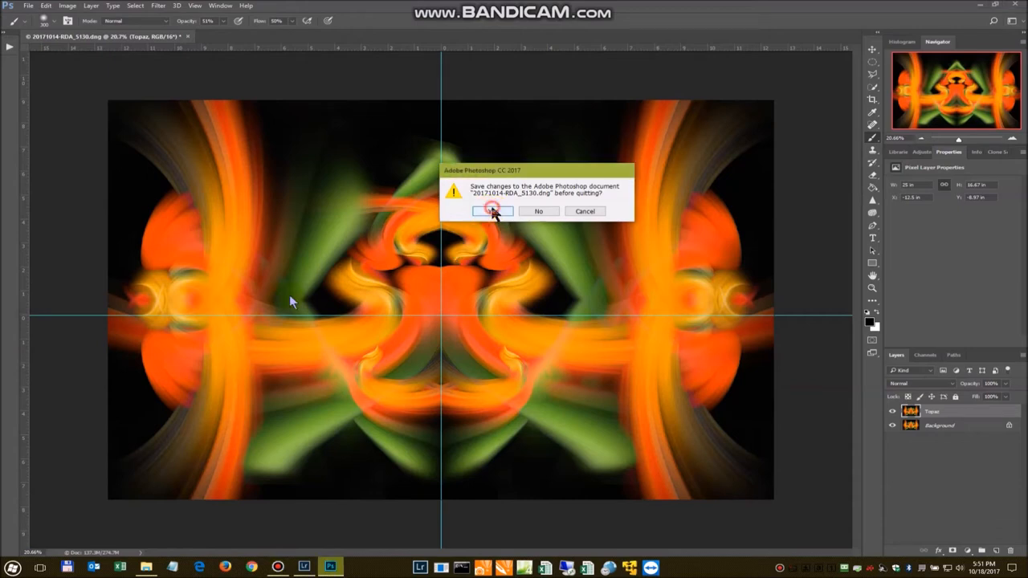
pyautogui.click(492, 211)
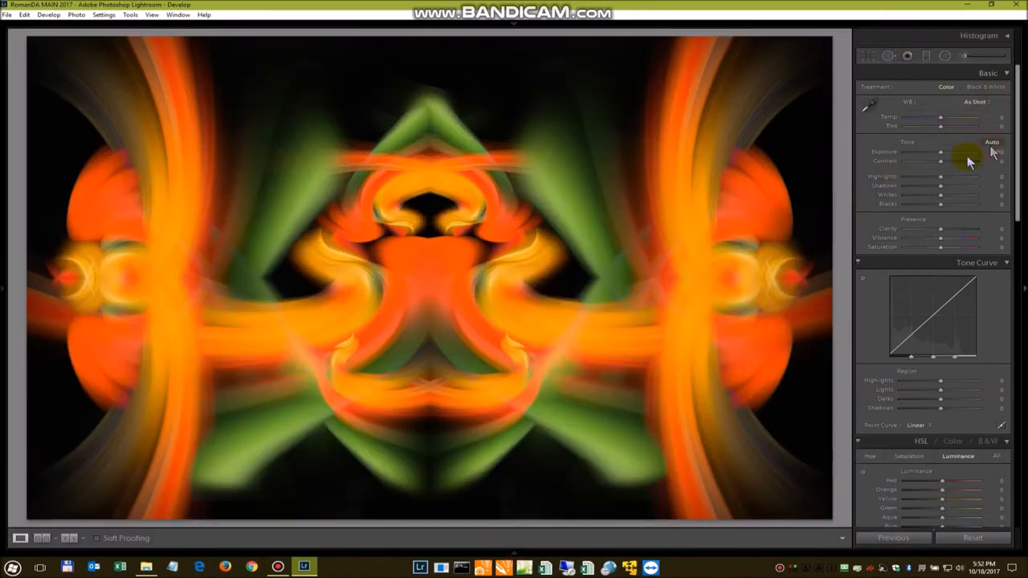
# Step: Apply Auto tone, then set Shadows +9, Whites +22 and Vibrance +24
pyautogui.click(992, 142)
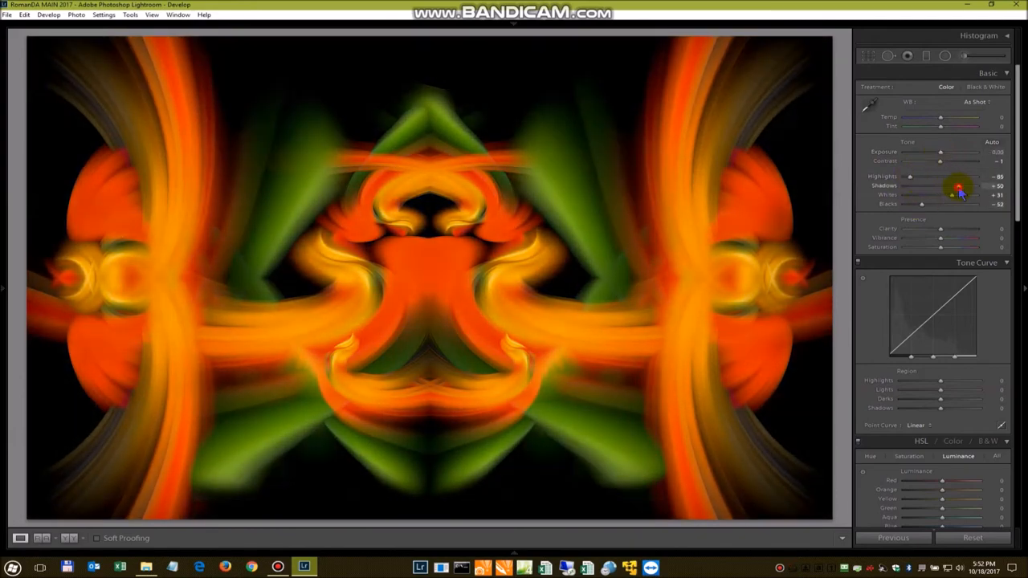
pyautogui.moveTo(940, 185); pyautogui.dragTo(921, 185)
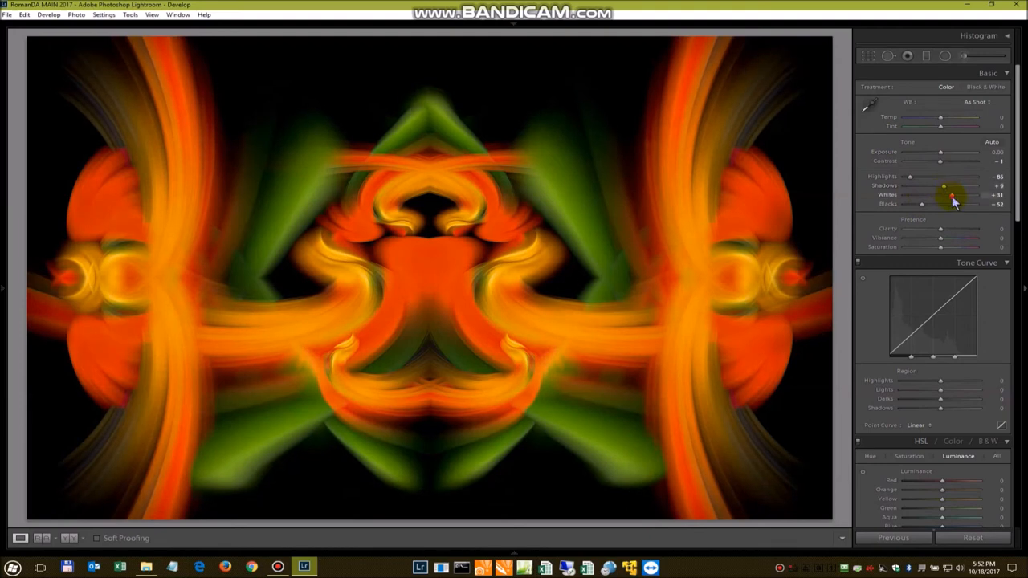
pyautogui.moveTo(952, 195); pyautogui.dragTo(953, 196)
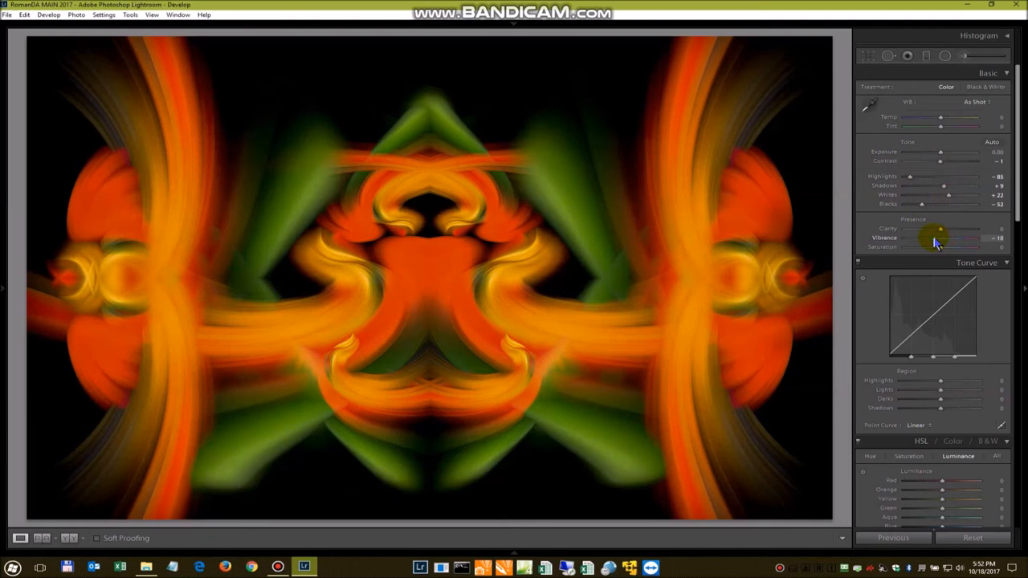
pyautogui.moveTo(936, 238); pyautogui.dragTo(956, 238)
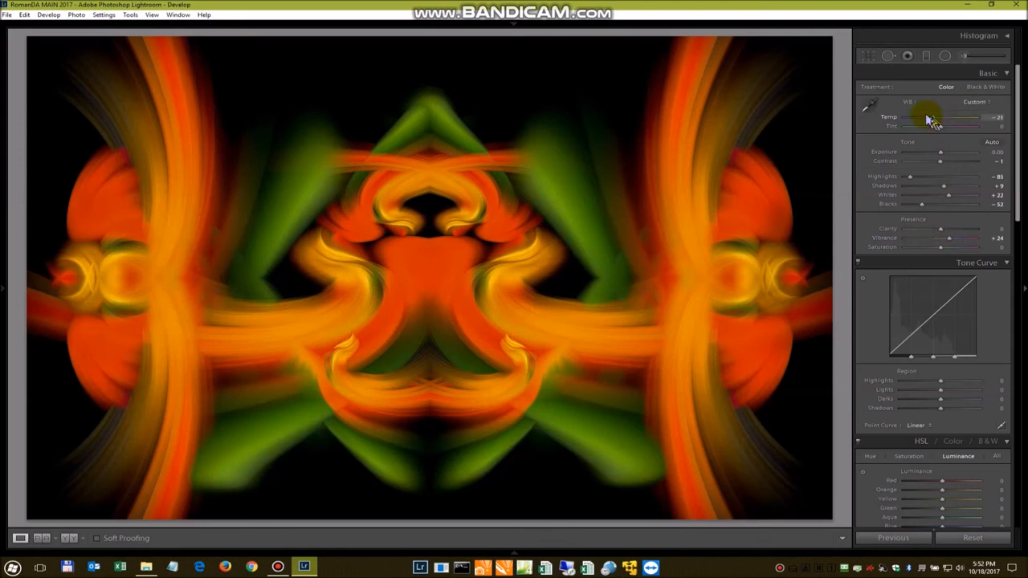
# Step: Set Temp to −16 and Tint to −15, raise Shadows to +36, and lower Highlights
pyautogui.moveTo(932, 116); pyautogui.dragTo(968, 116)
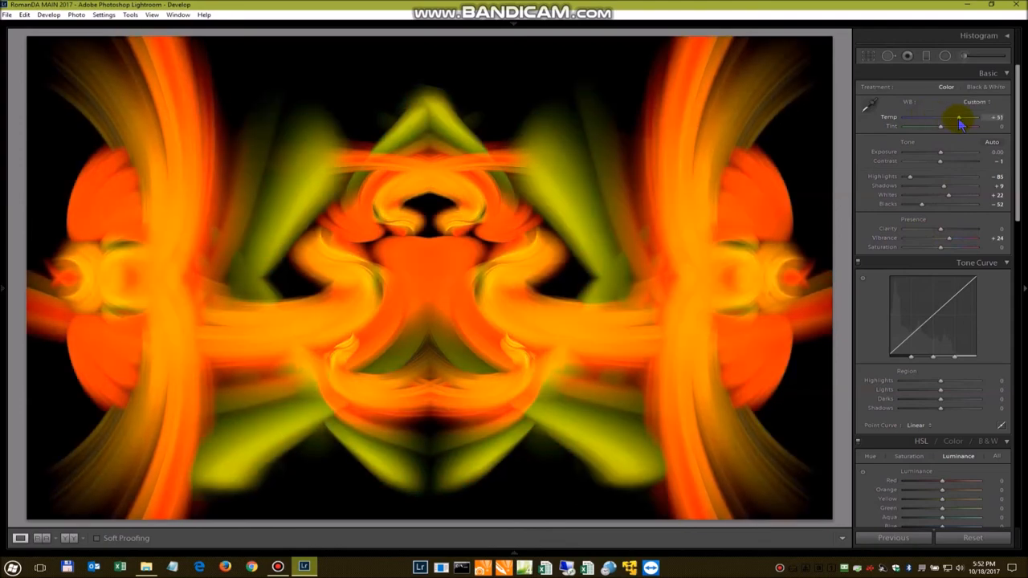
pyautogui.moveTo(980, 118); pyautogui.dragTo(936, 117)
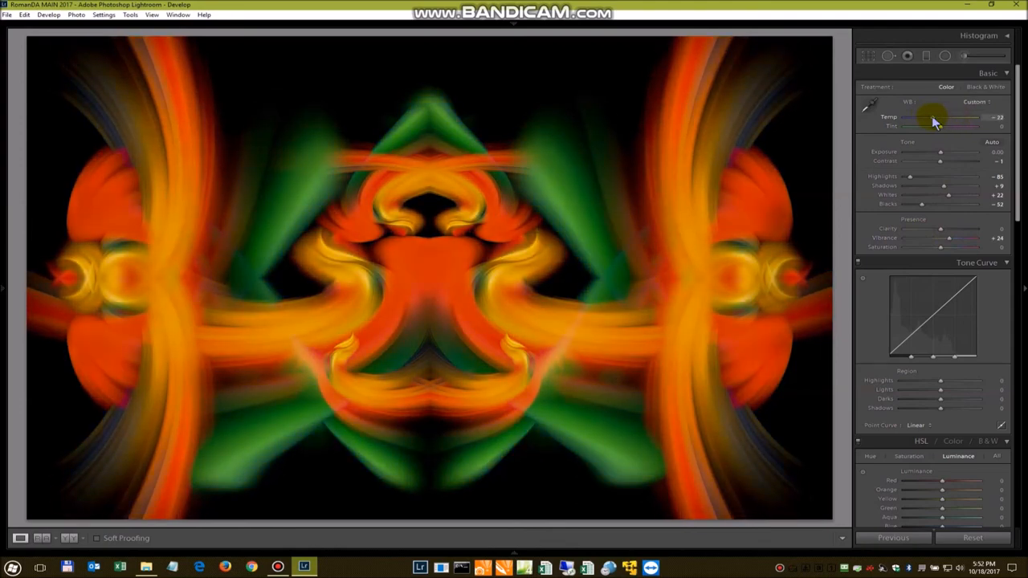
pyautogui.moveTo(932, 118); pyautogui.dragTo(941, 117)
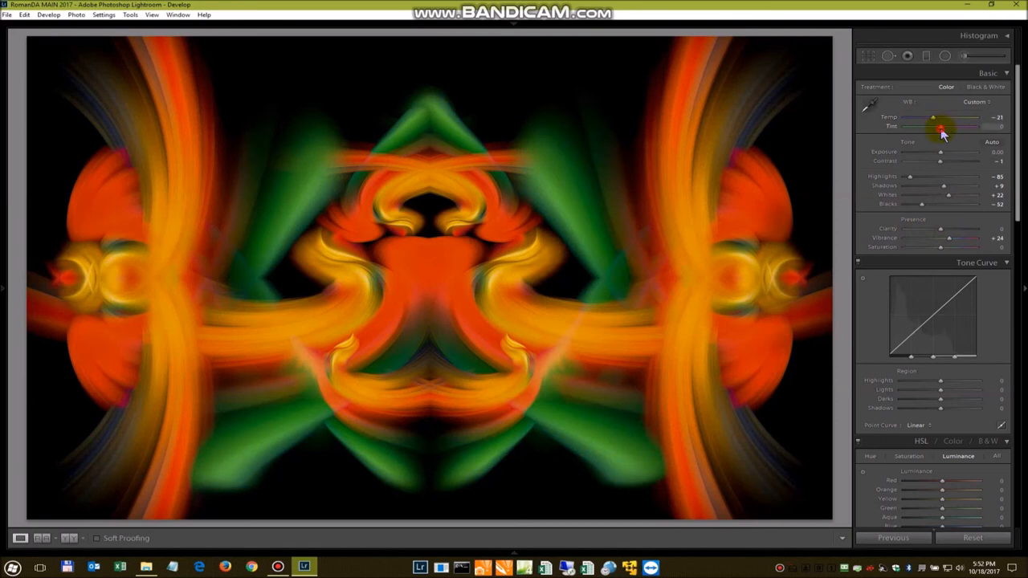
pyautogui.moveTo(944, 127); pyautogui.dragTo(964, 126)
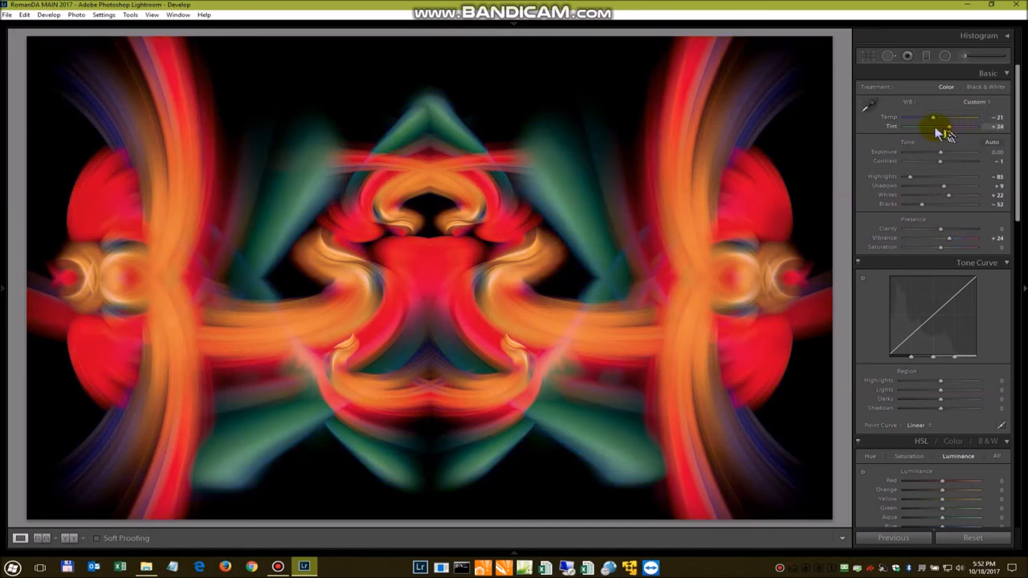
pyautogui.moveTo(956, 126); pyautogui.dragTo(934, 126)
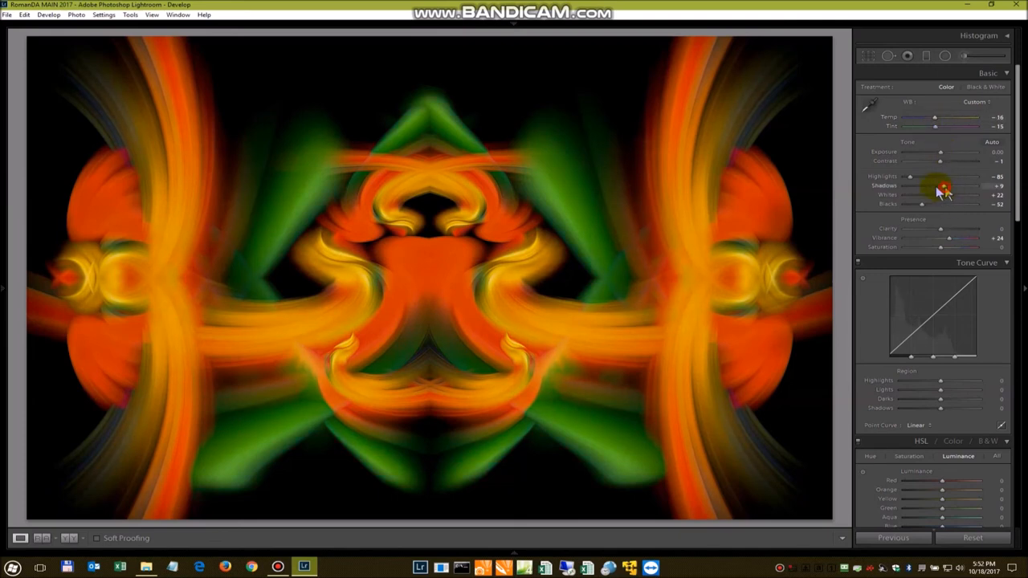
pyautogui.moveTo(922, 185); pyautogui.dragTo(952, 186)
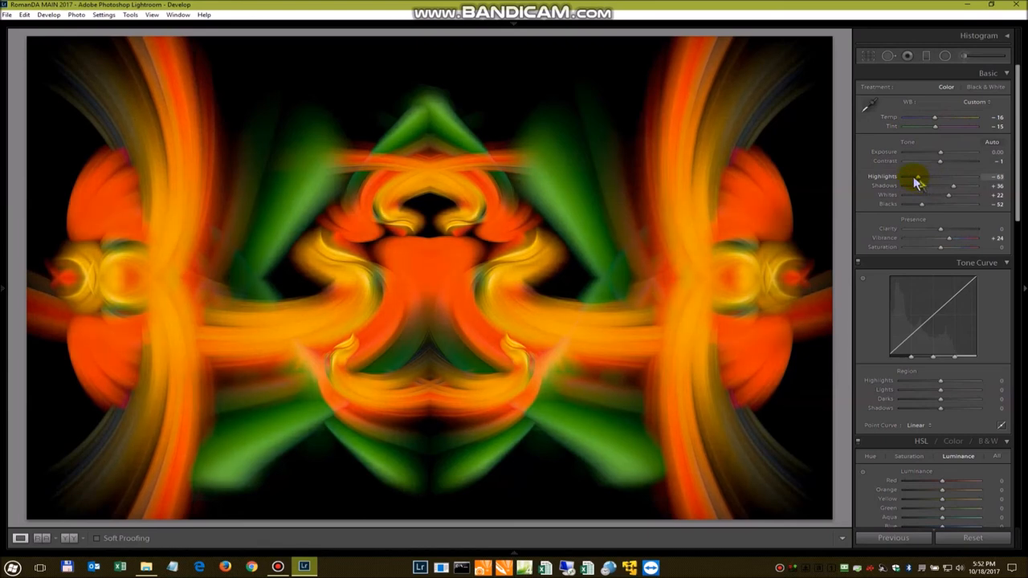
pyautogui.moveTo(919, 176); pyautogui.dragTo(904, 176)
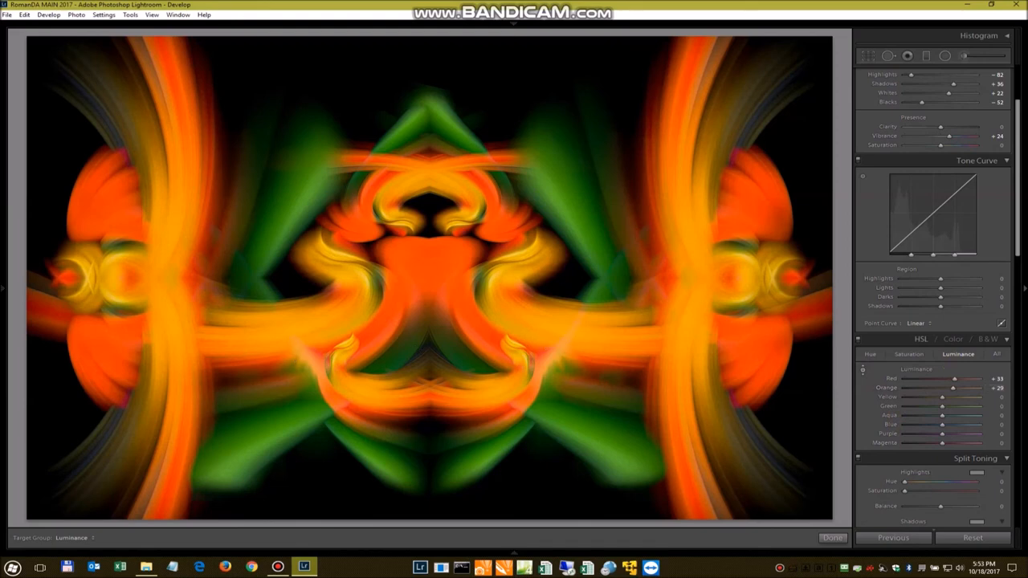
# Step: Drag with the targeted adjustment tool to set luminance Red +33, Orange +22, Yellow −2
pyautogui.moveTo(950, 388); pyautogui.dragTo(941, 388)
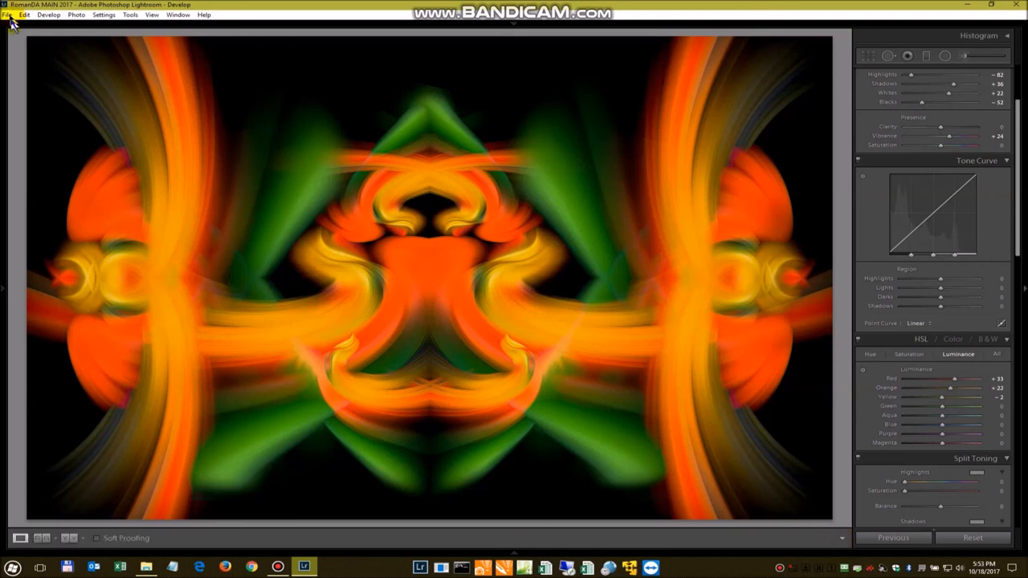
# Step: Export the image using the saved 'Twirl' export preset from the File menu
pyautogui.click(6, 14)
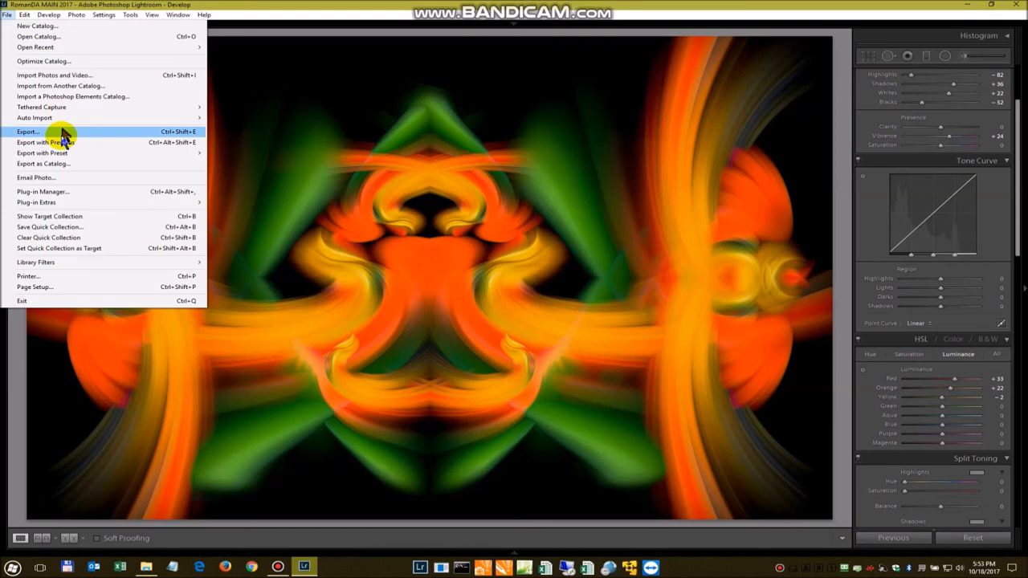
pyautogui.click(42, 152)
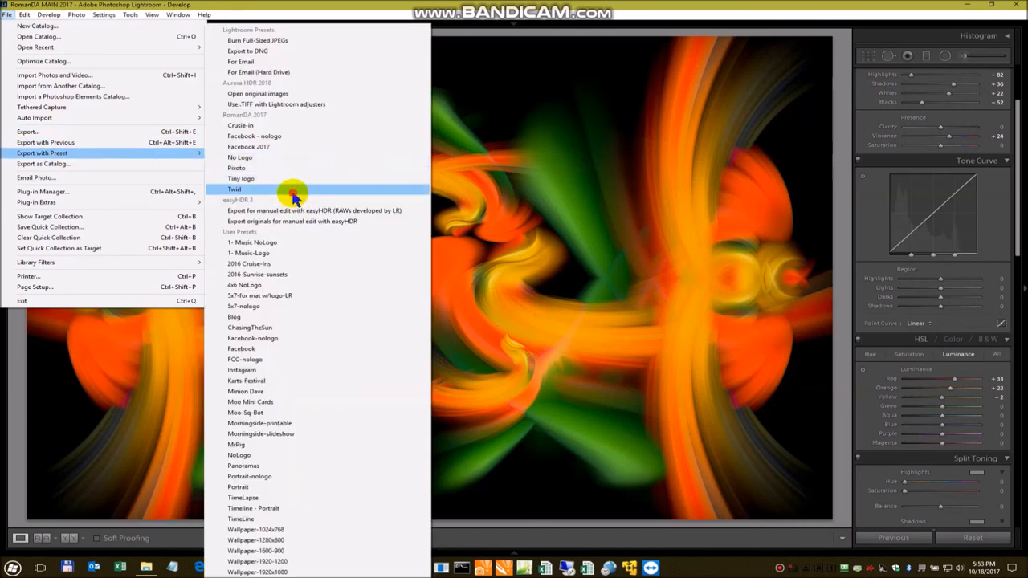
pyautogui.click(235, 189)
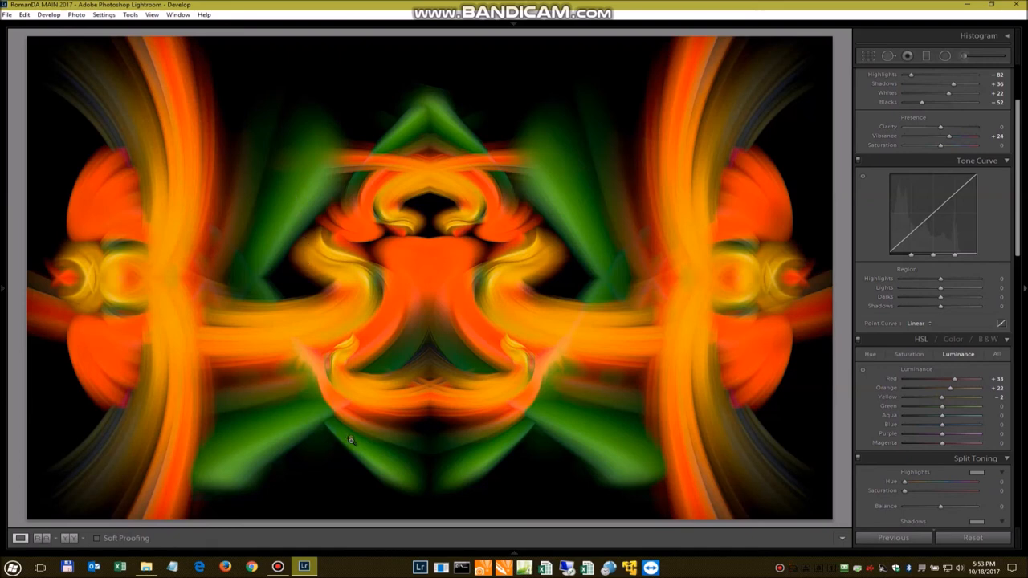
pyautogui.moveTo(368, 248)
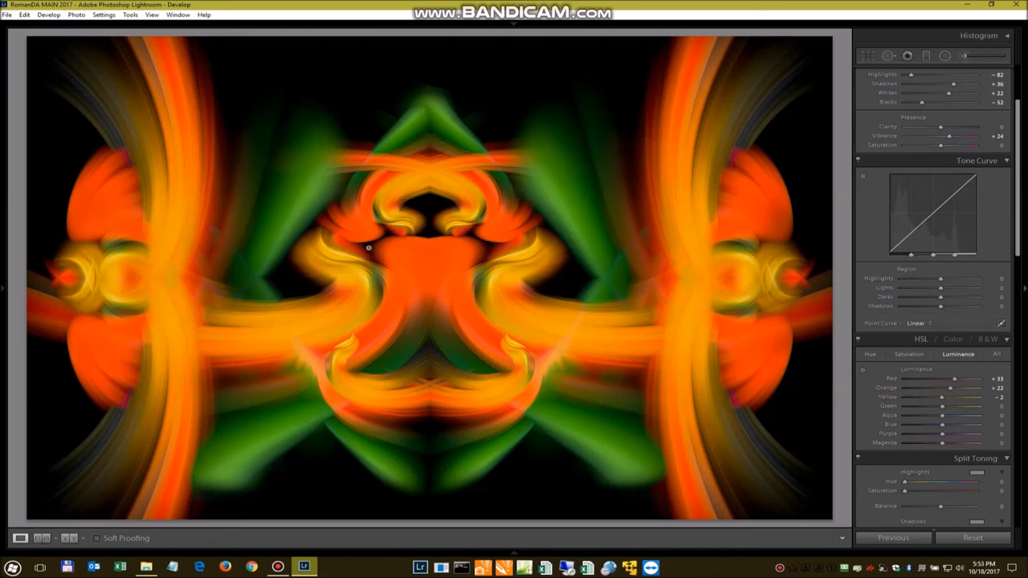